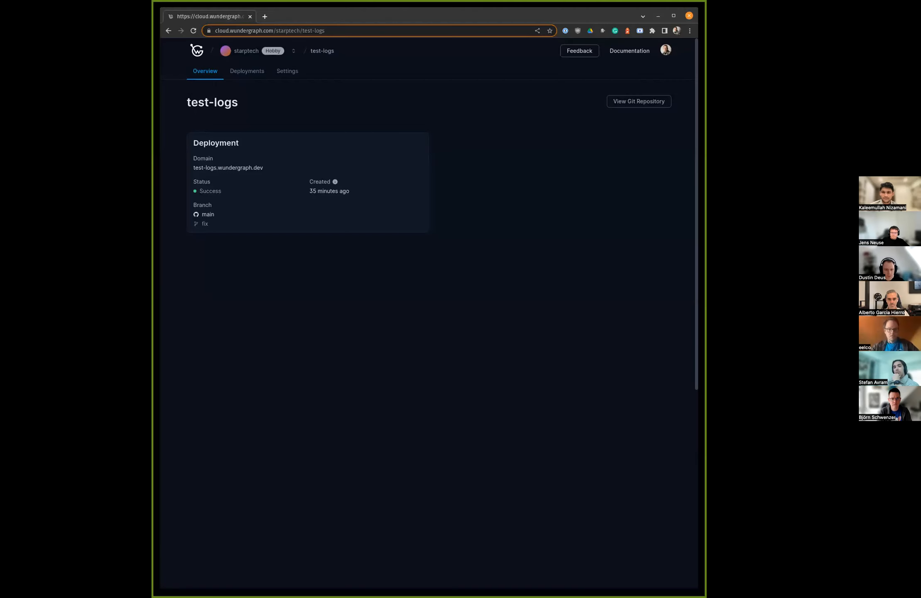
mouse_move(436, 229)
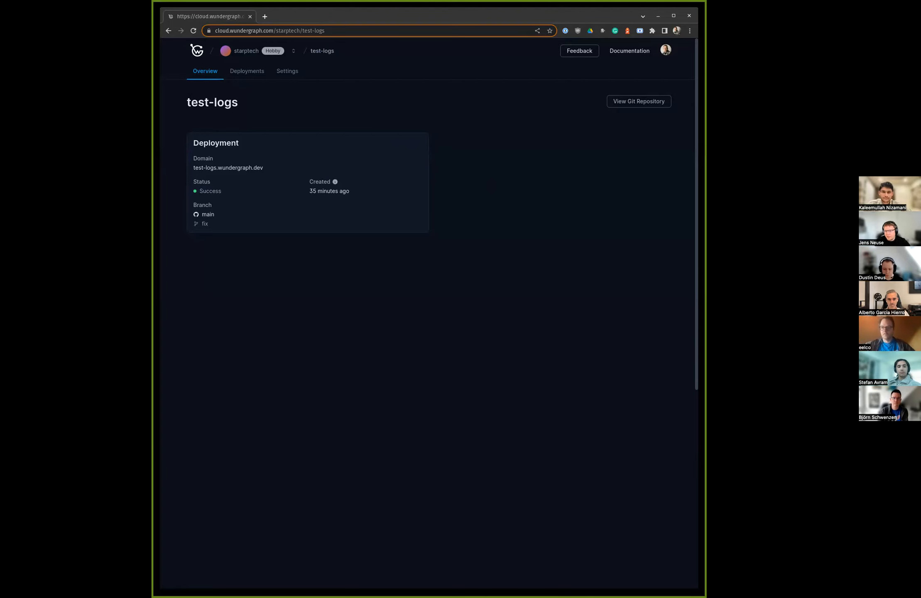
Step: Open the newest still-building test-logs deployment from the Deployments list to view its build log
click(247, 70)
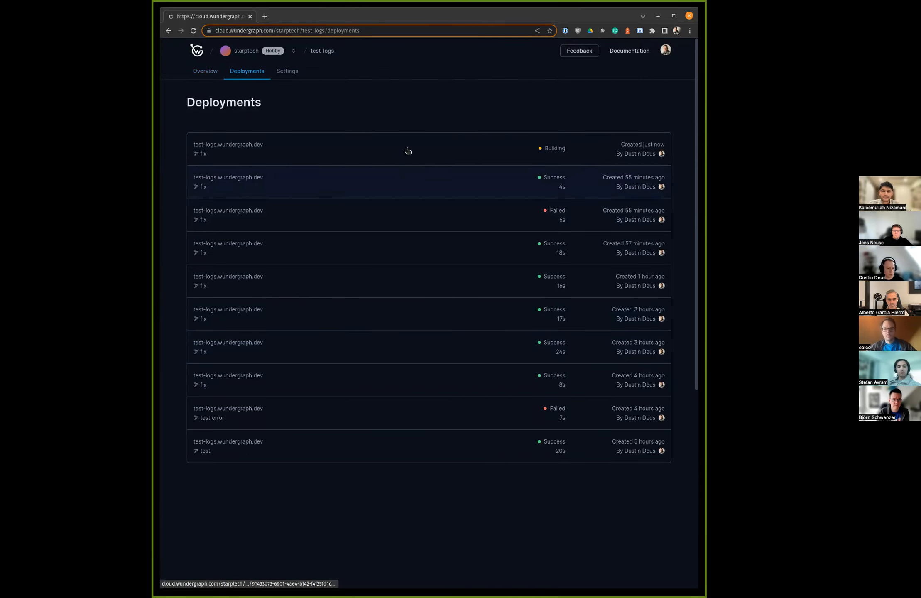
click(405, 149)
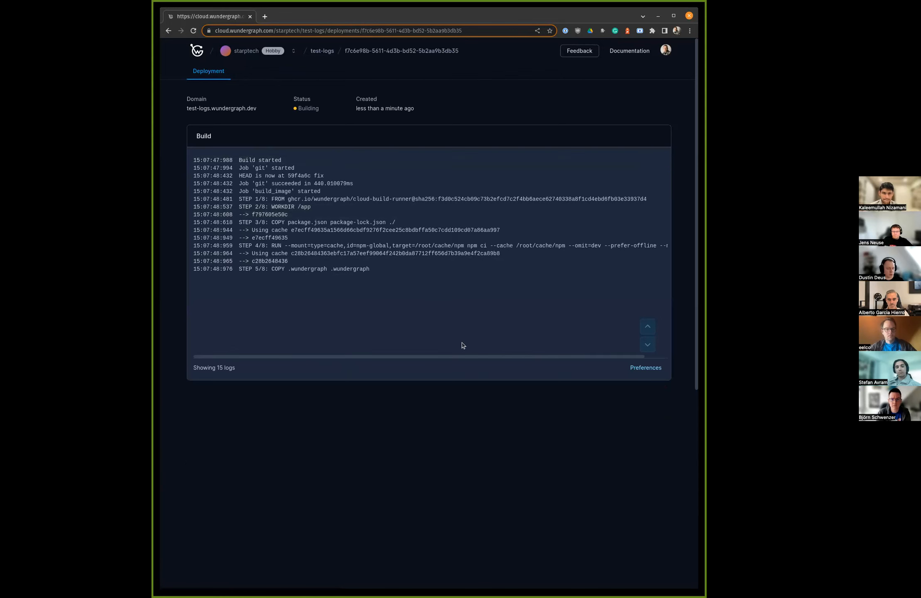
mouse_move(502, 412)
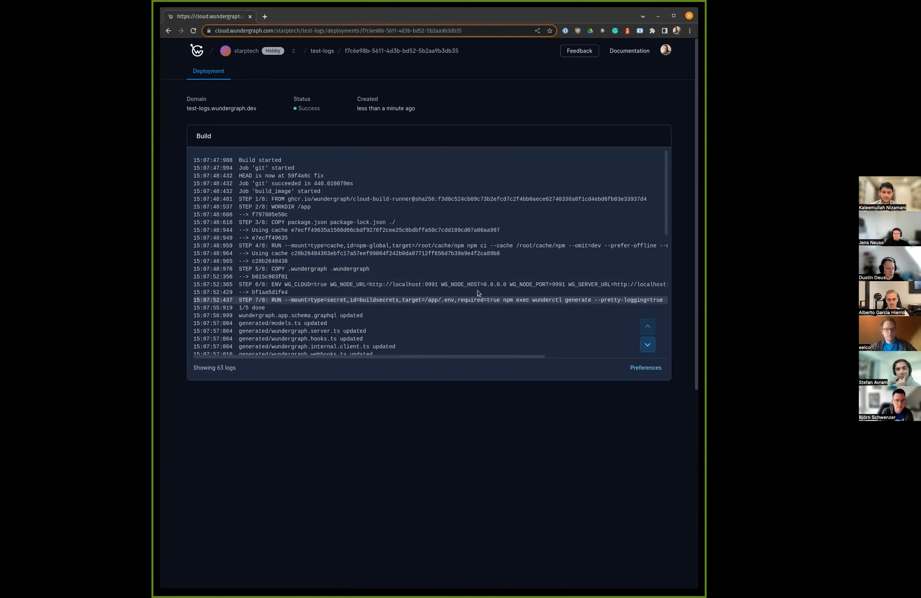
scroll(down, 3)
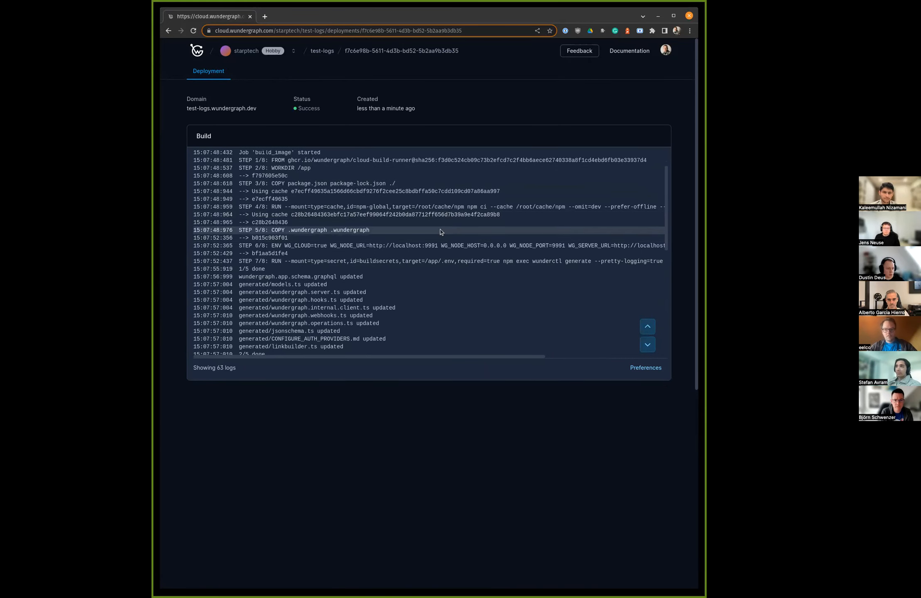
scroll(down, 3)
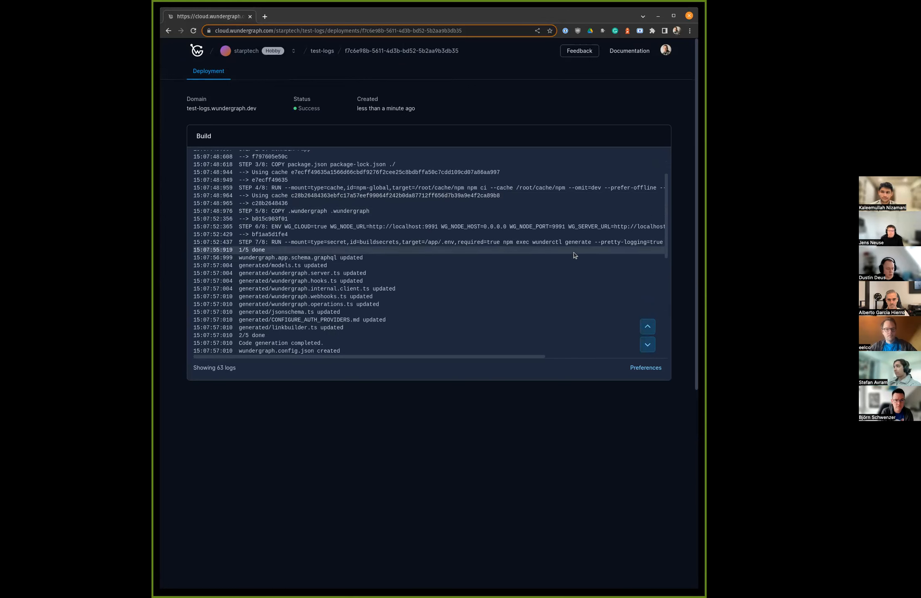
scroll(down, 3)
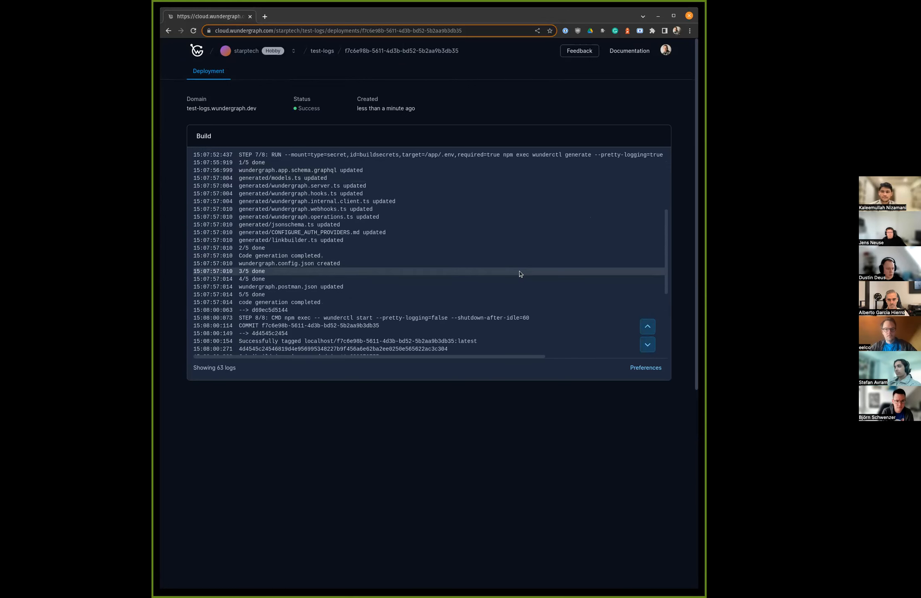
scroll(down, 3)
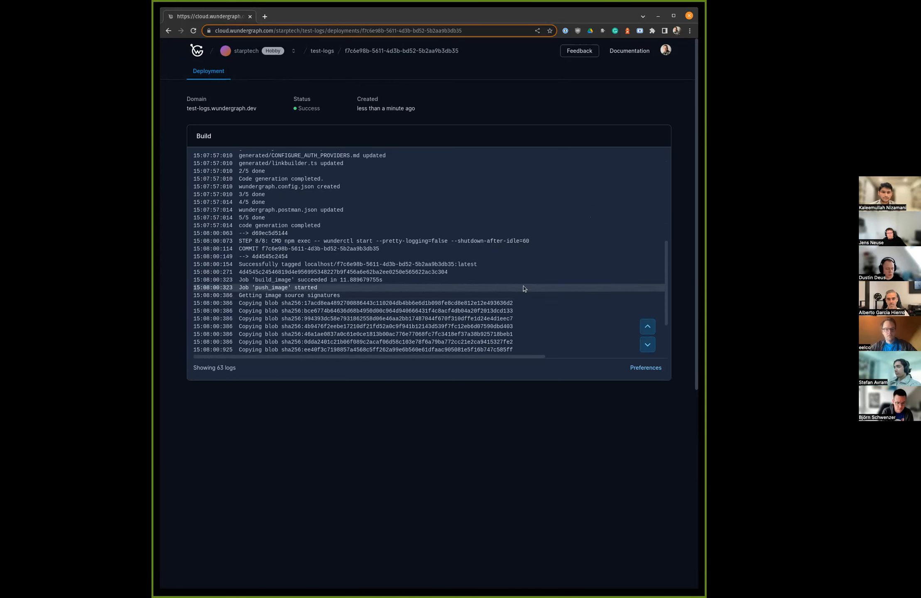
mouse_move(508, 279)
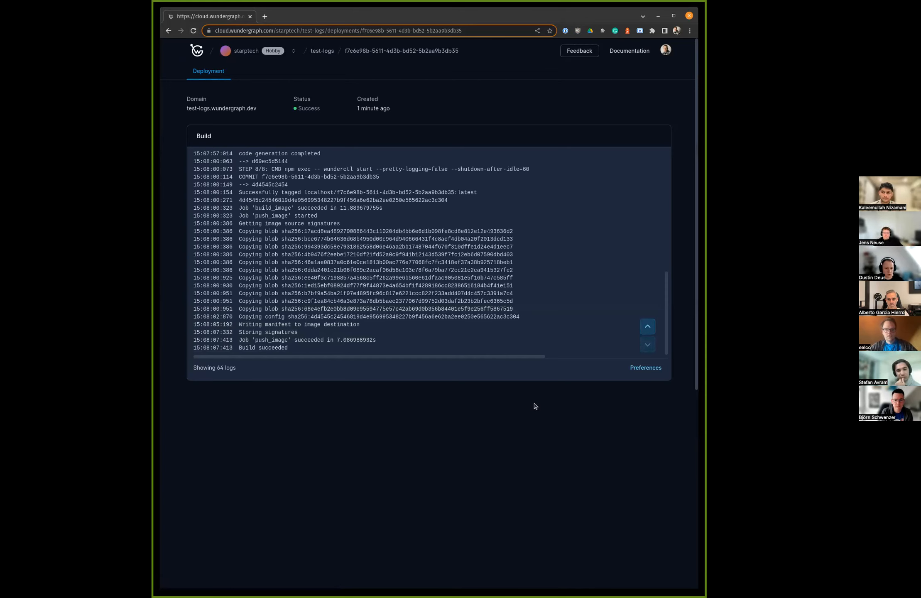
mouse_move(545, 376)
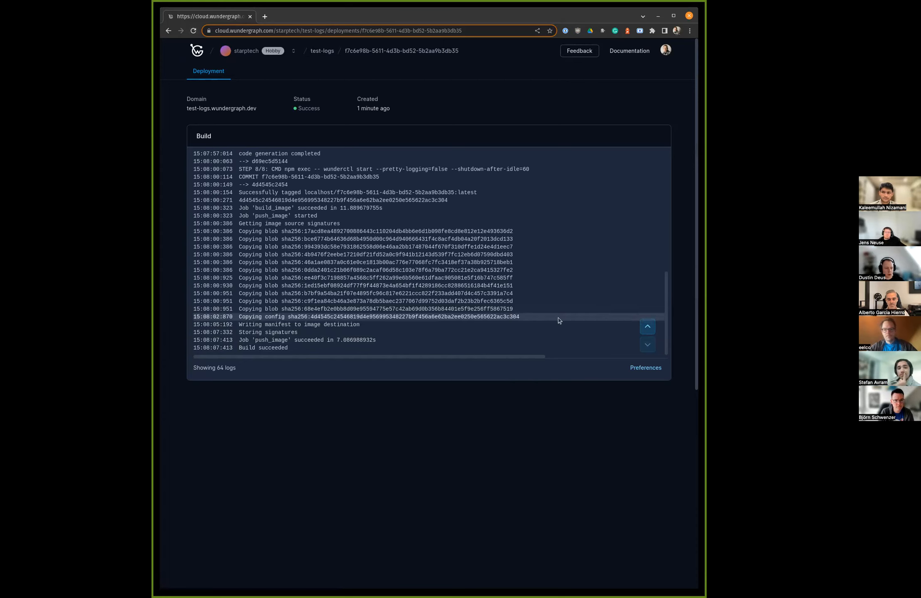
mouse_move(545, 318)
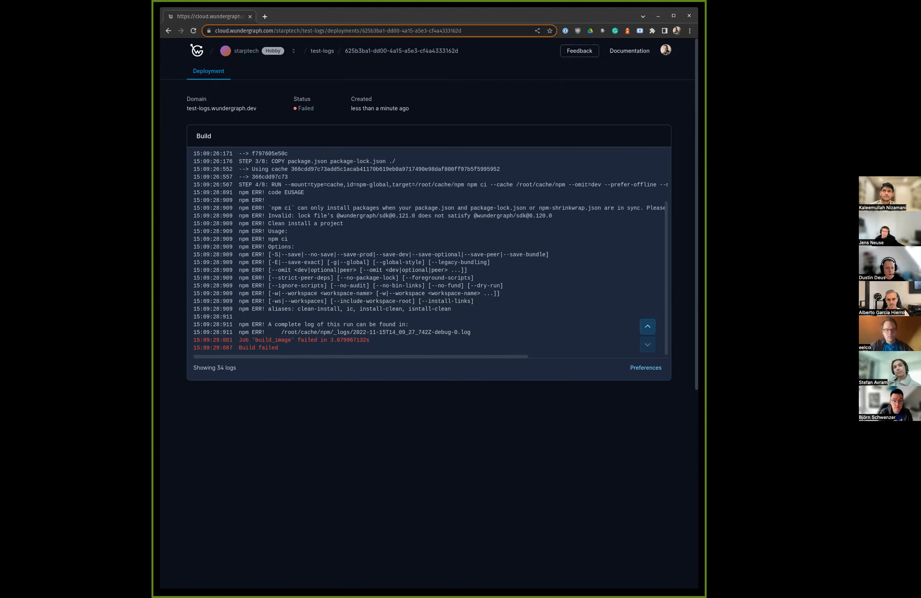
mouse_move(520, 107)
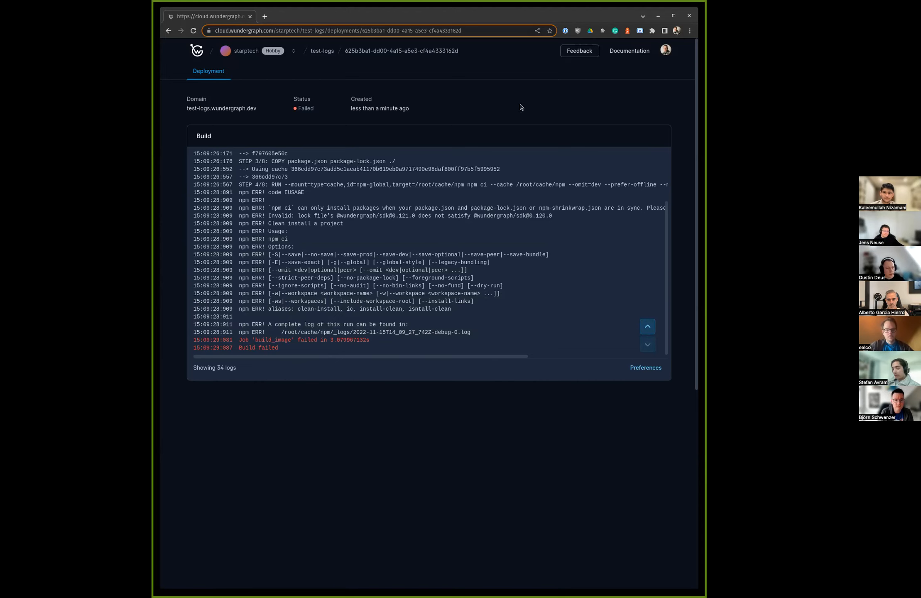
mouse_move(414, 88)
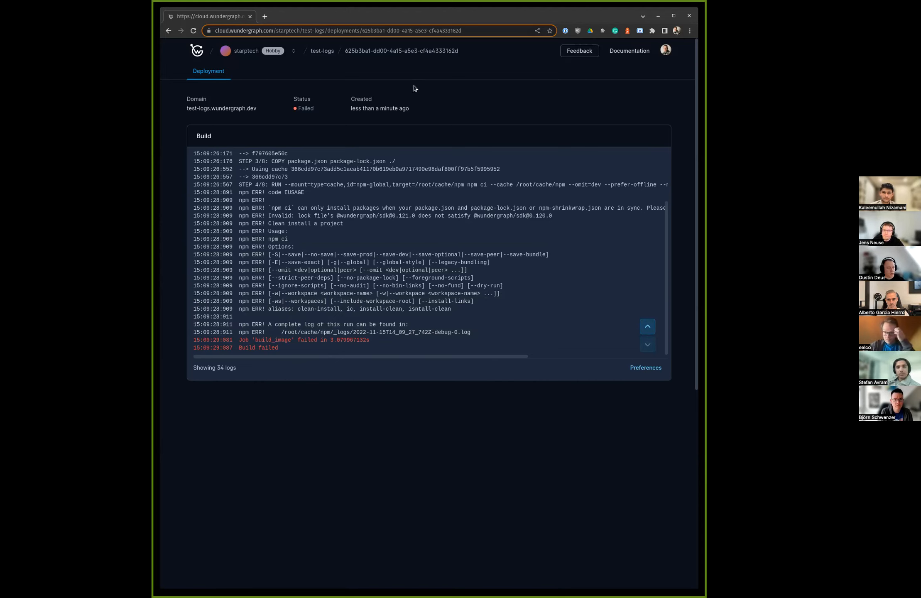
mouse_move(474, 128)
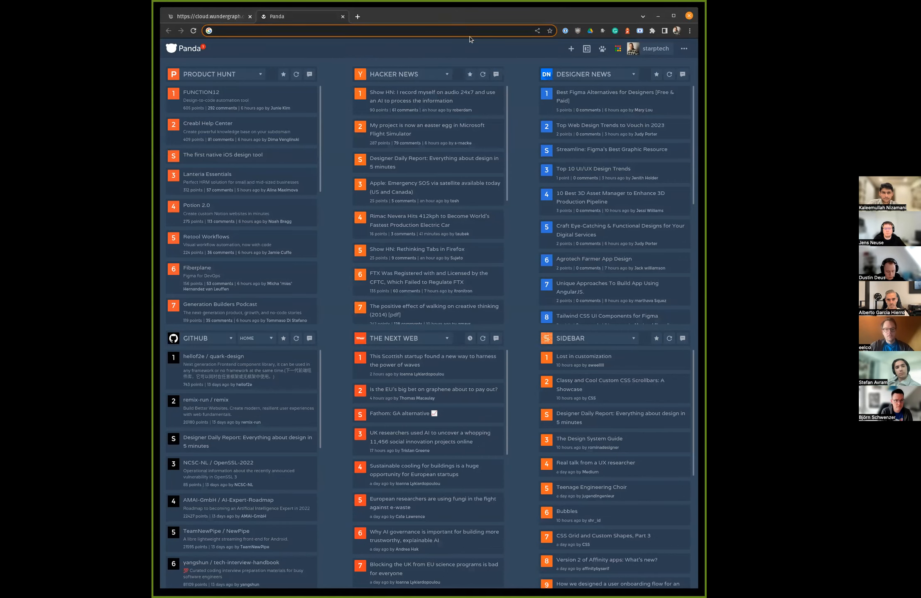
Step: Navigate a new tab to Datadog's site via the 'data' address-bar suggestion
text(data)
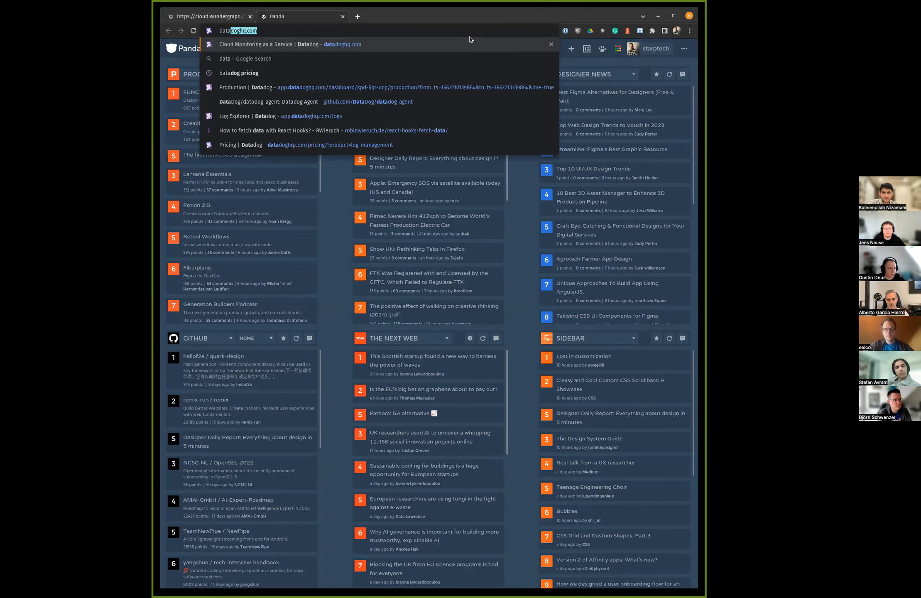
click(294, 44)
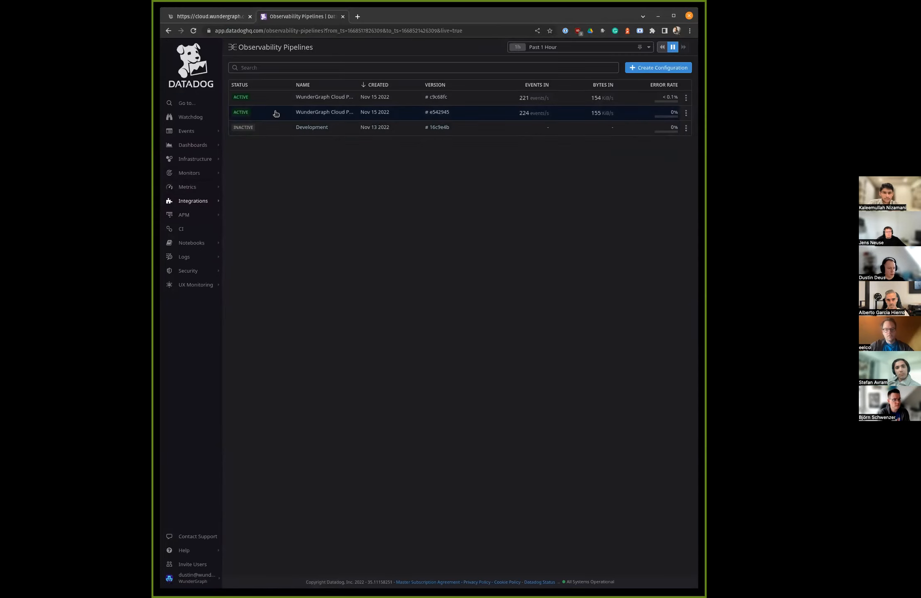
Step: Open the WunderGraph Cloud Production Customer Logs pipeline to see its configuration map
click(324, 112)
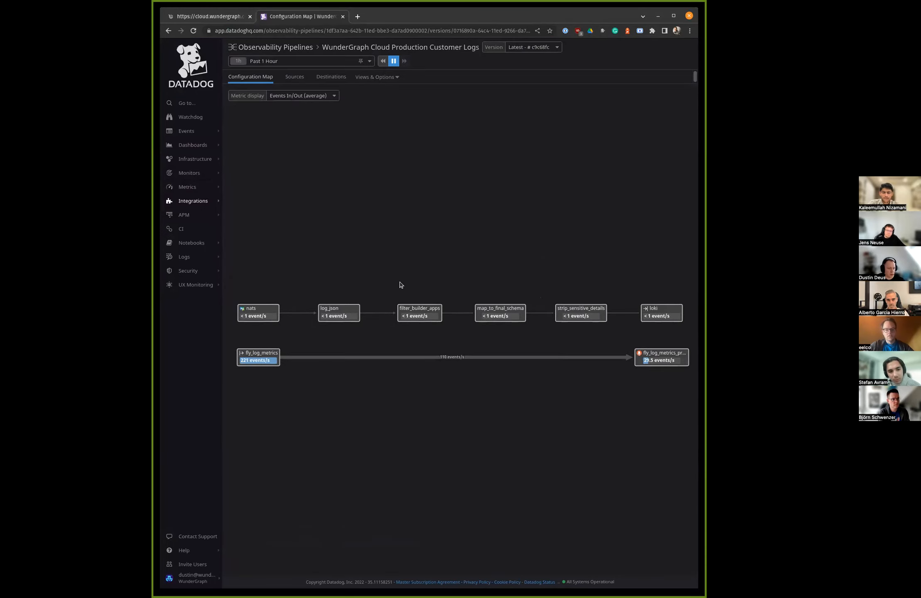
mouse_move(376, 382)
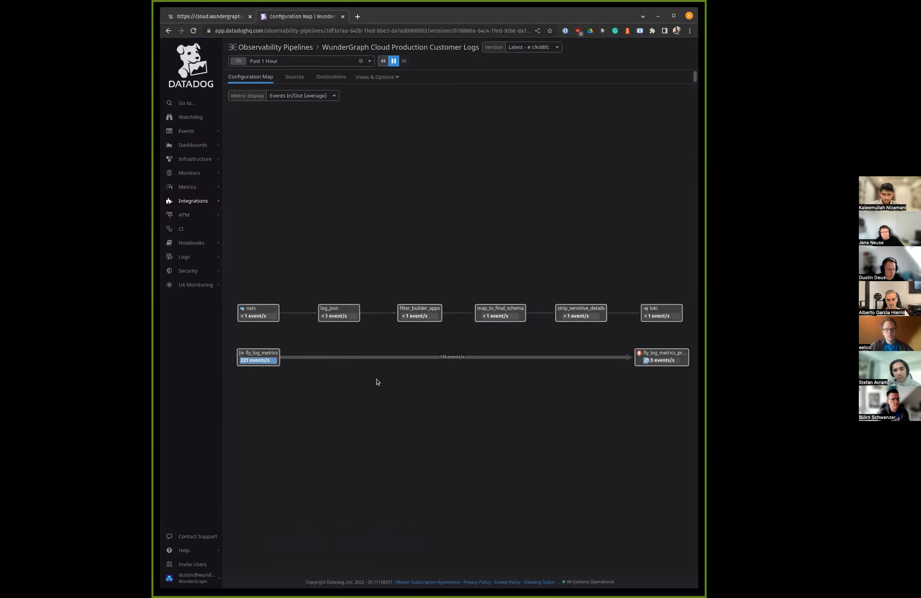
mouse_move(404, 378)
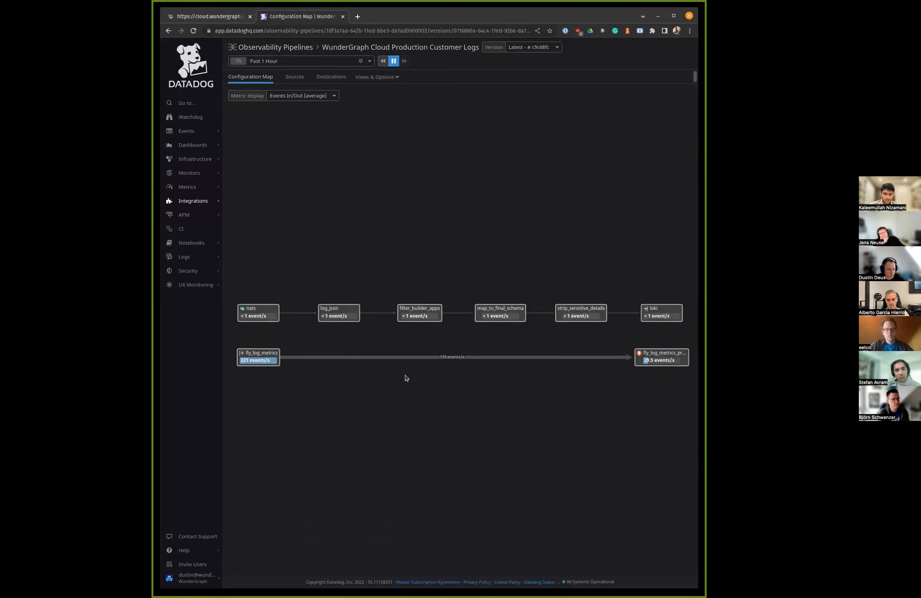
mouse_move(421, 385)
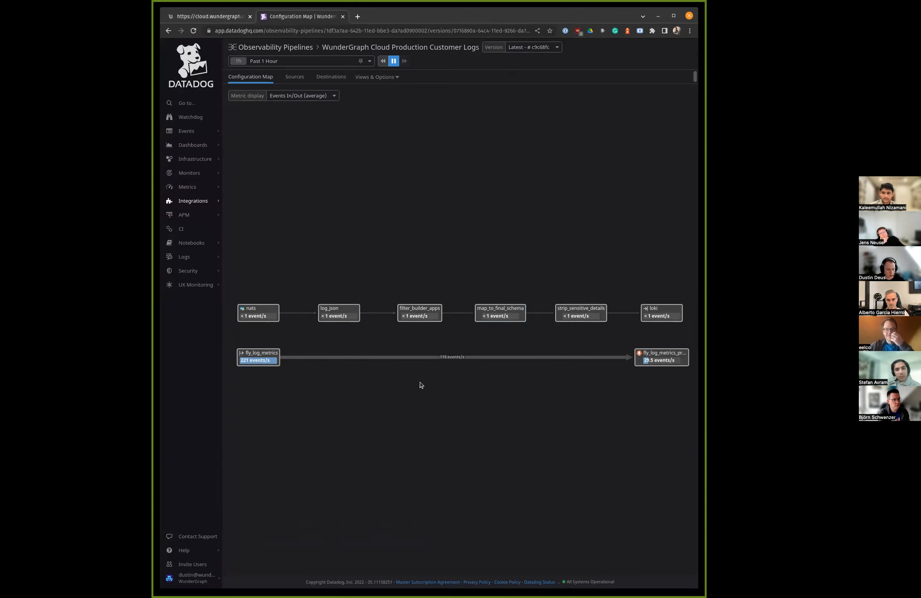
mouse_move(529, 364)
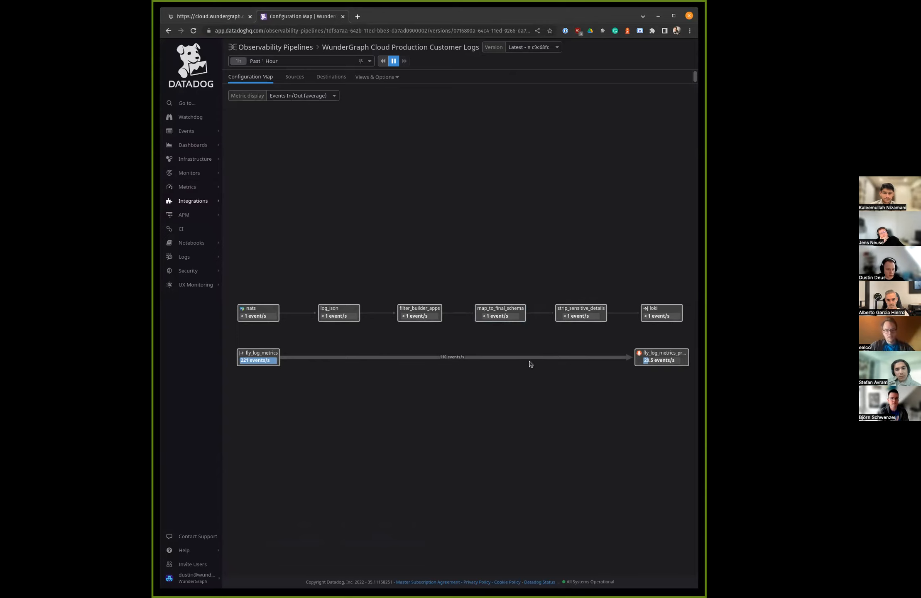
mouse_move(258, 311)
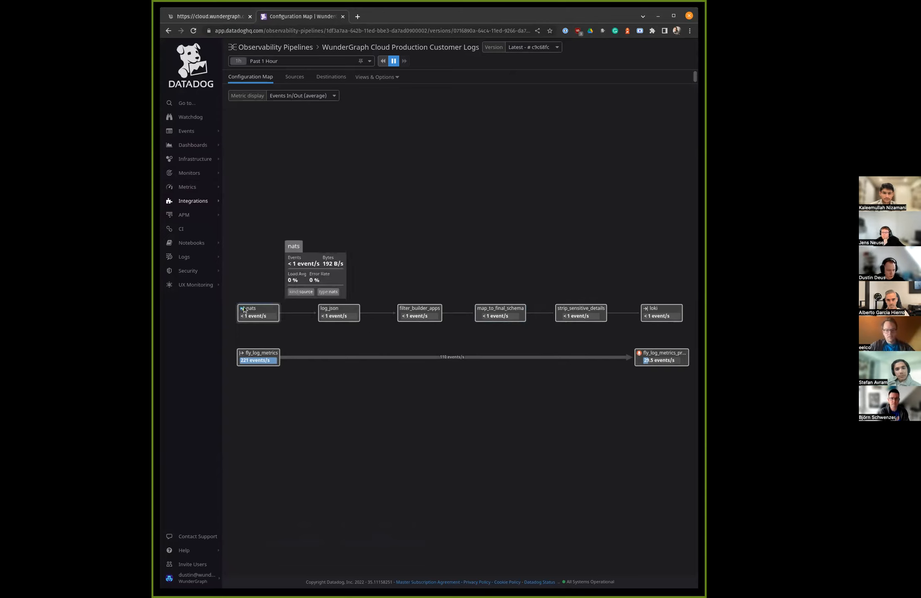
mouse_move(686, 317)
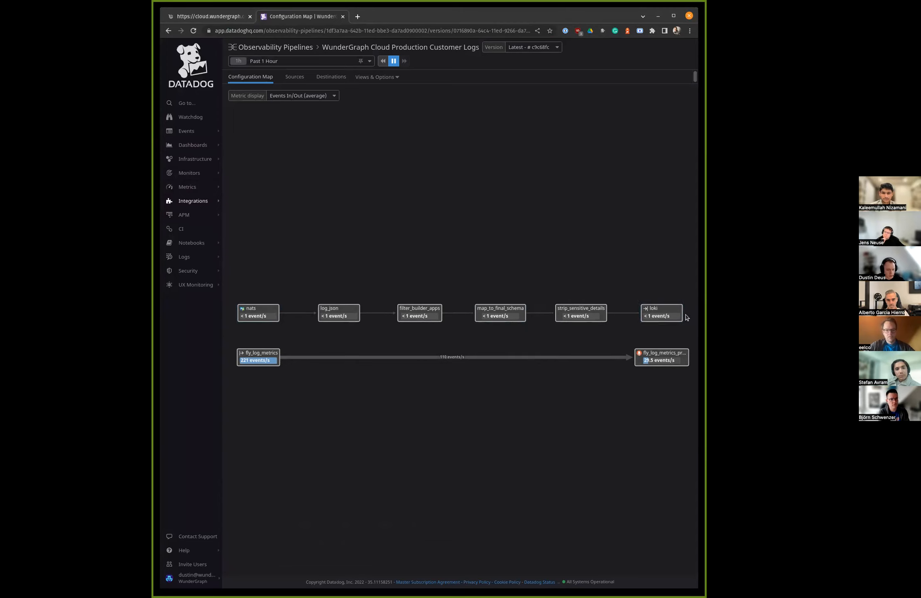
mouse_move(258, 312)
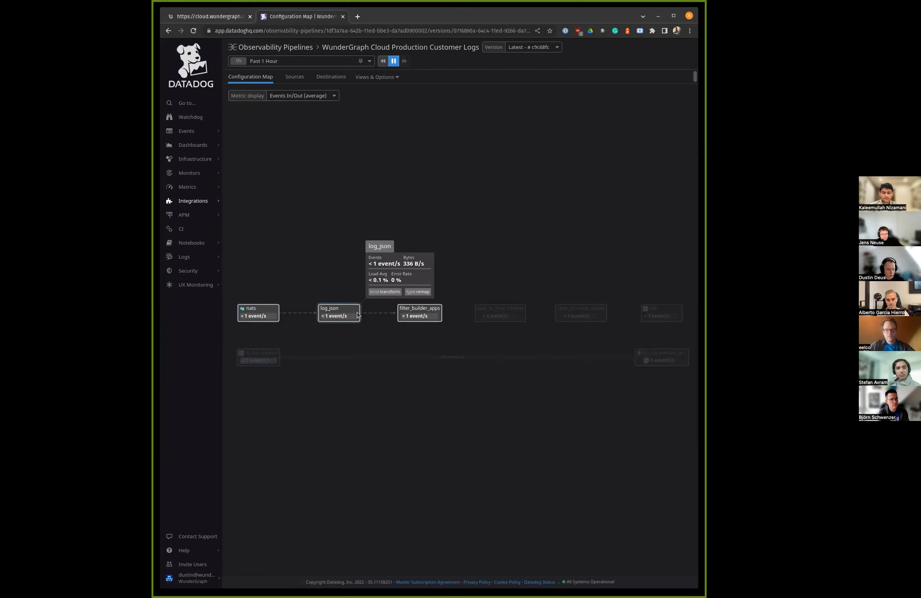
mouse_move(351, 312)
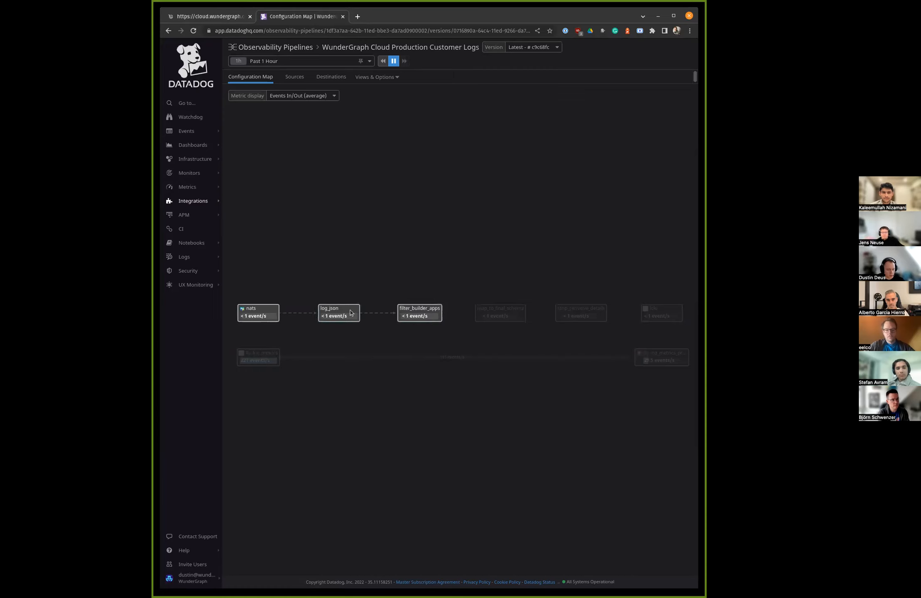
mouse_move(420, 313)
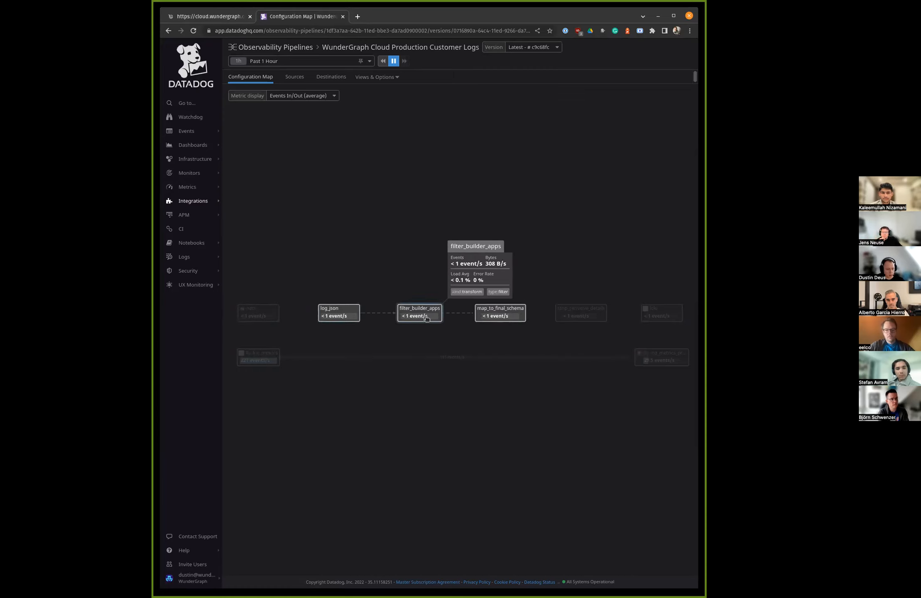
mouse_move(500, 313)
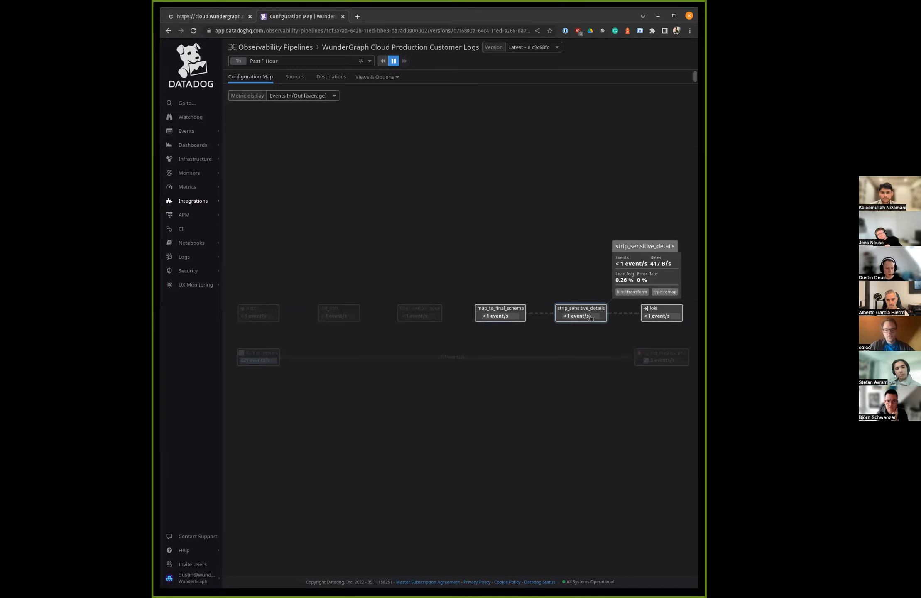
mouse_move(662, 312)
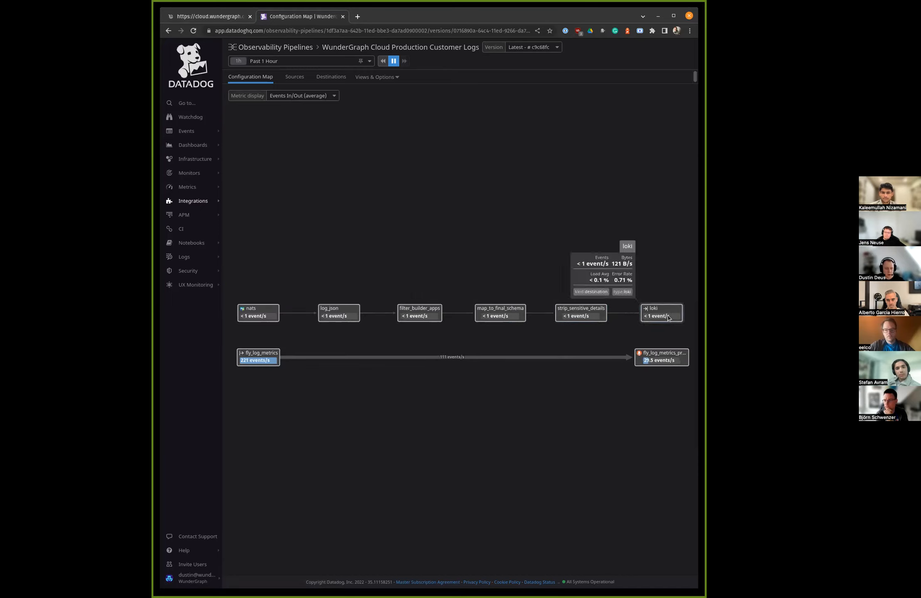
mouse_move(664, 280)
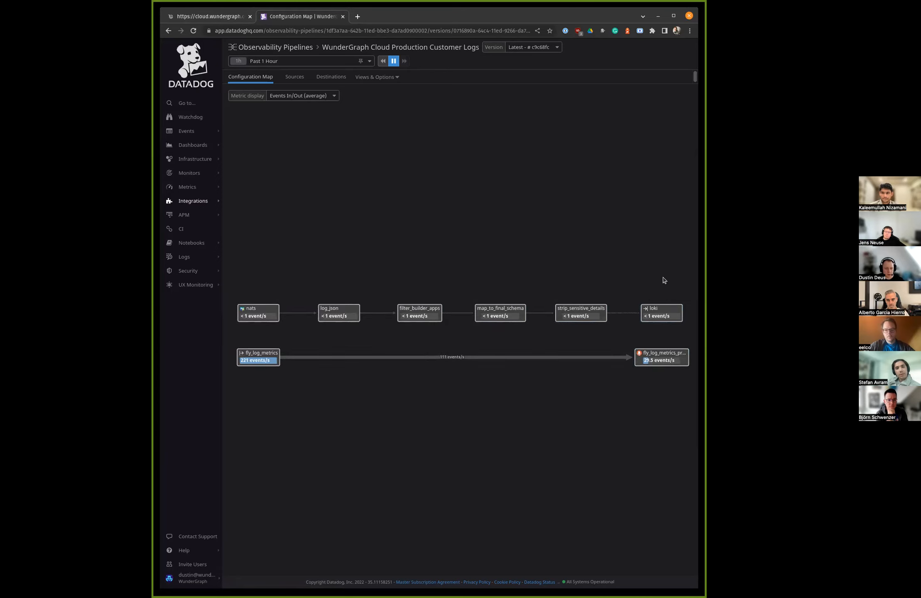
mouse_move(610, 249)
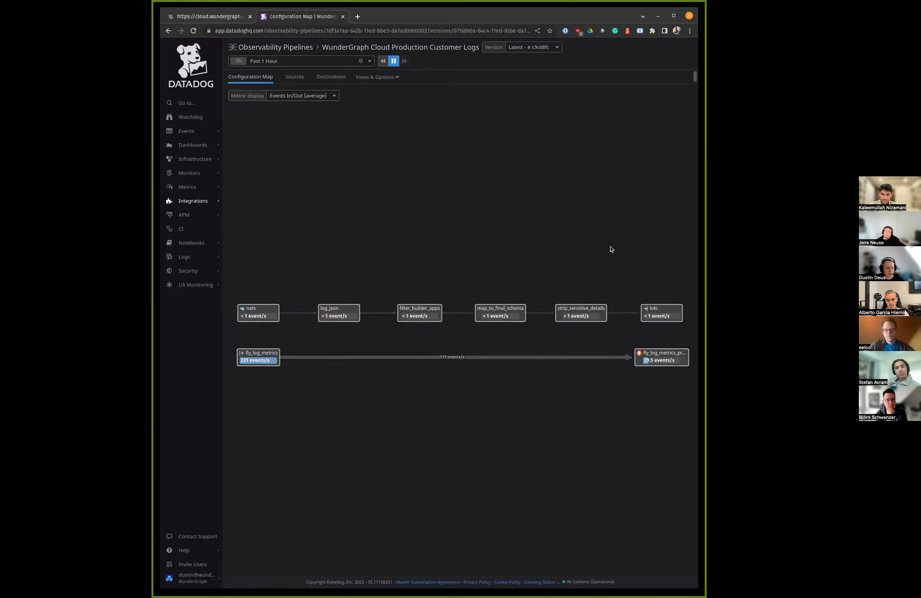
mouse_move(614, 244)
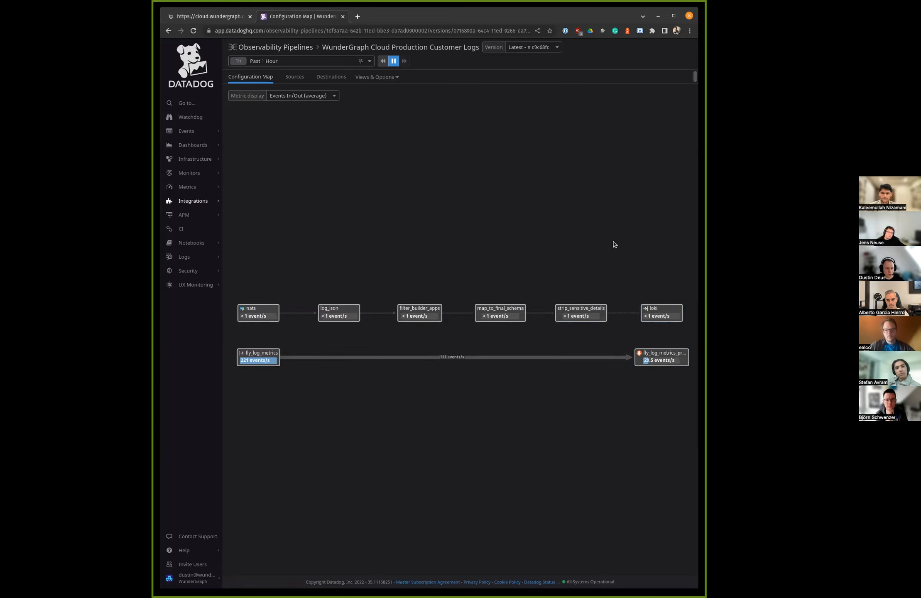
mouse_move(617, 253)
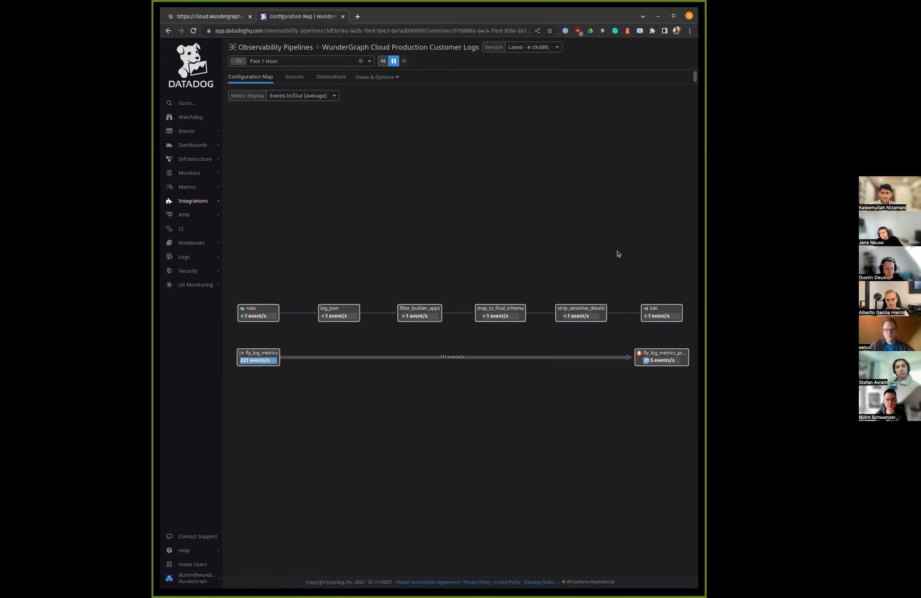
mouse_move(507, 254)
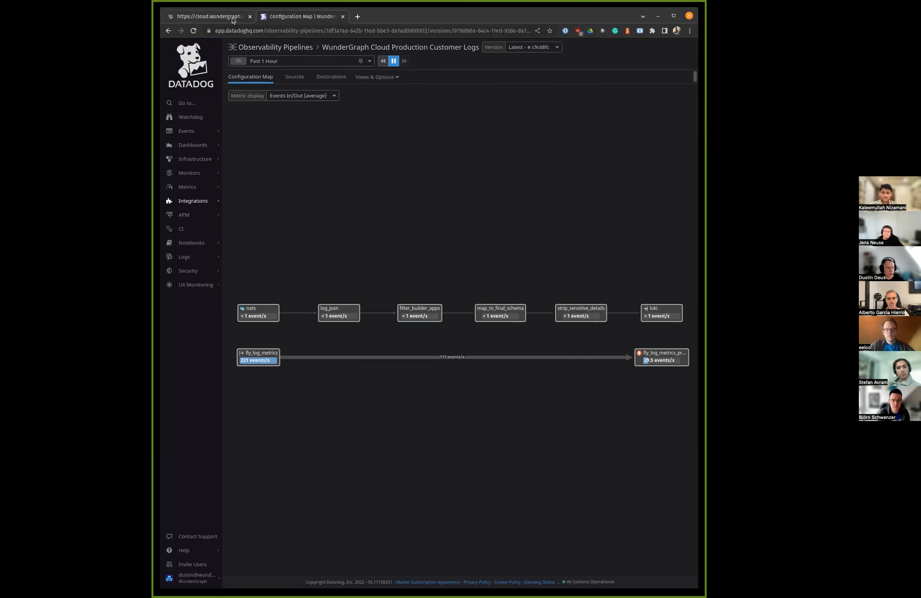
Step: Return to the test-logs deployment details and hide timestamps from its build log lines
click(210, 15)
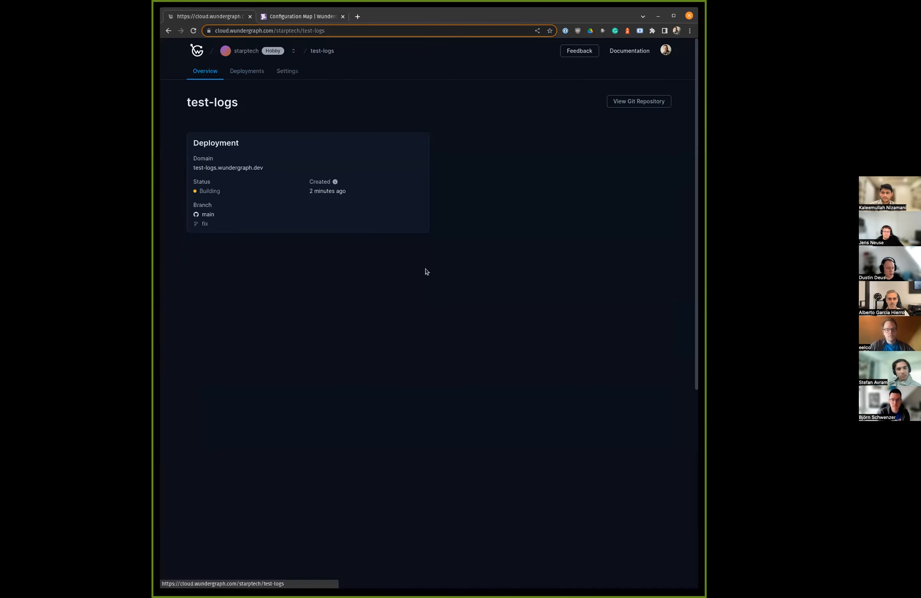
click(247, 71)
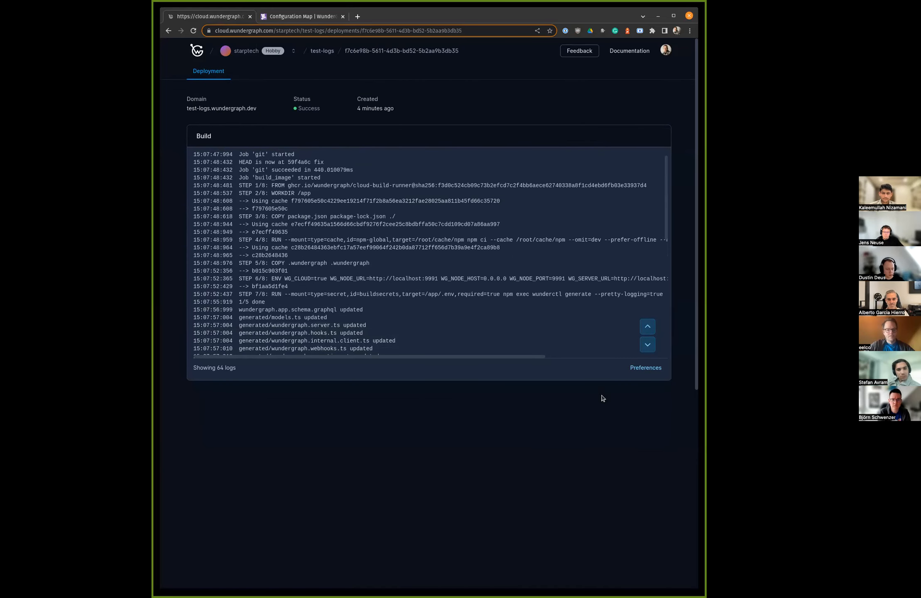
click(645, 367)
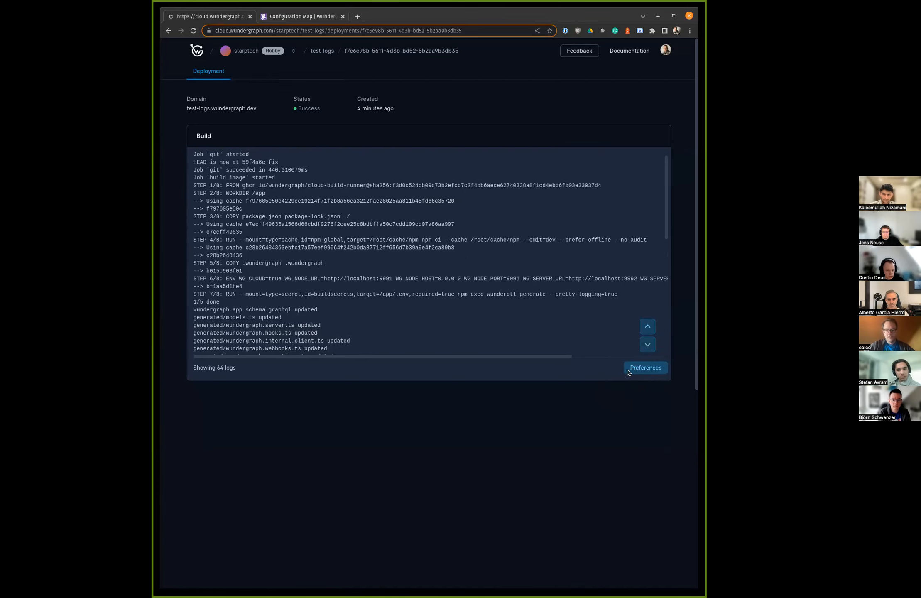
click(645, 367)
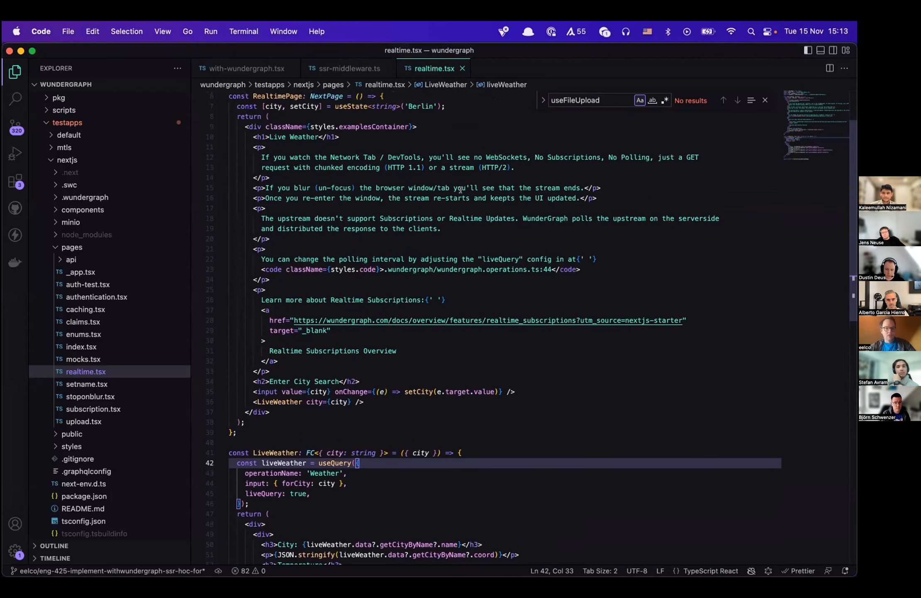
Step: Scroll realtime.tsx down to the LiveWeather component and its withWunderGraph default export
scroll(down, 3)
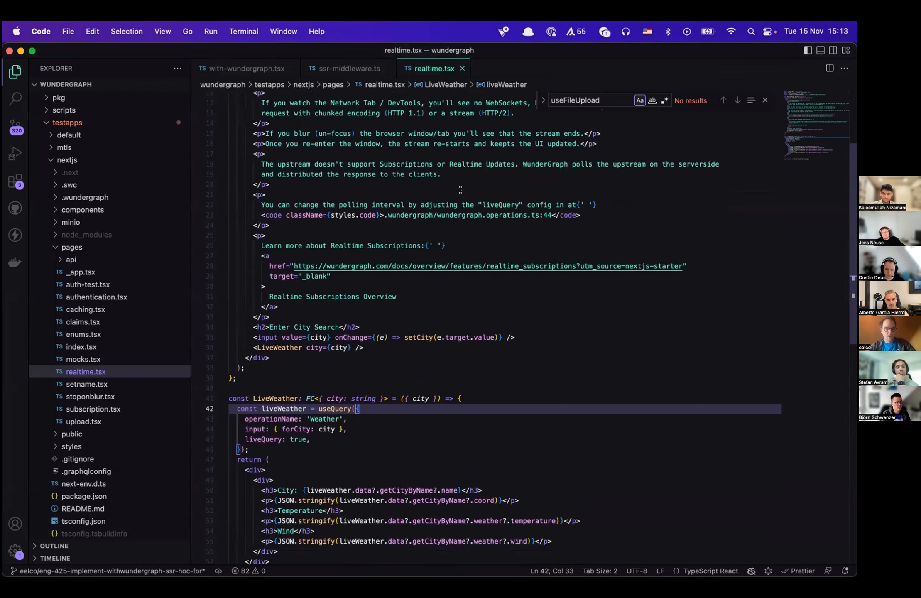
scroll(down, 3)
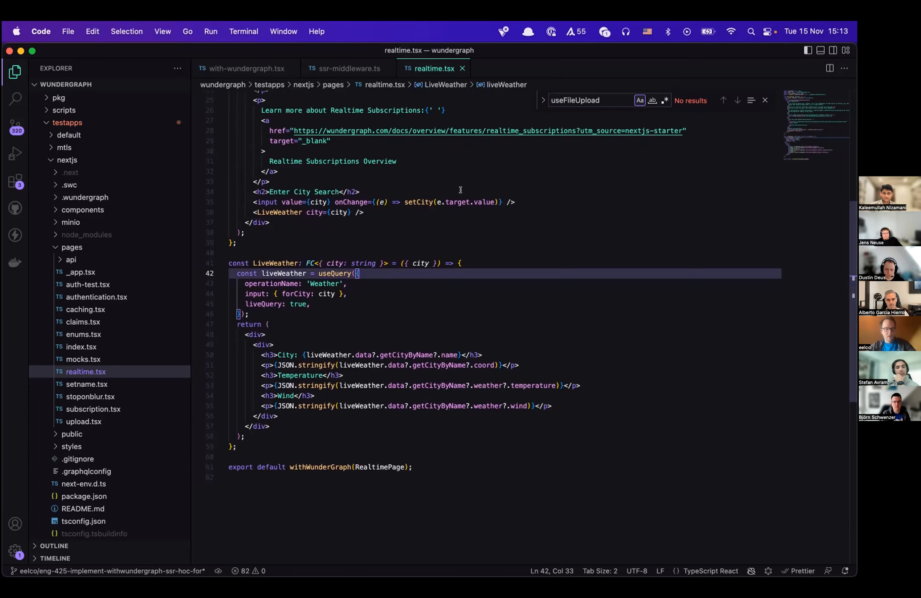
mouse_move(483, 252)
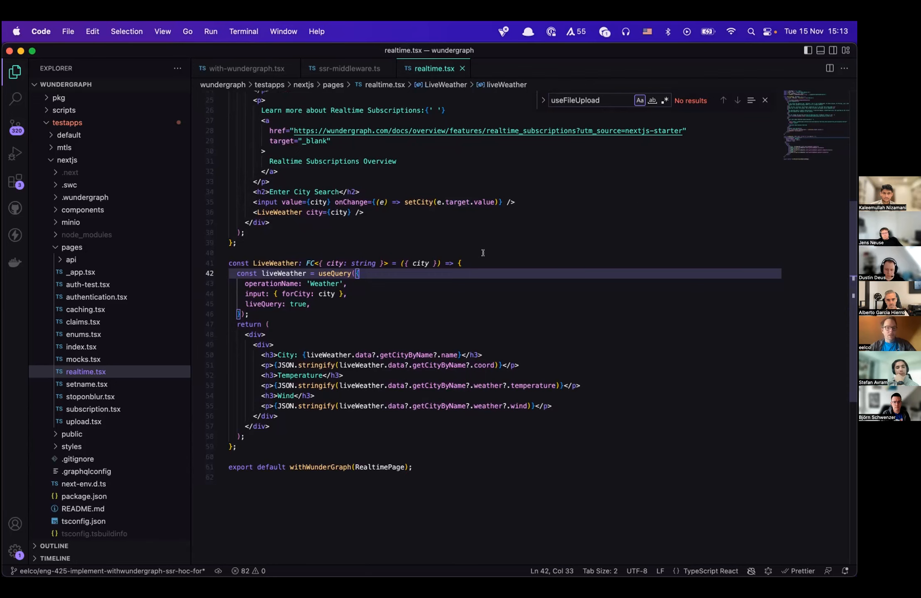
mouse_move(68, 555)
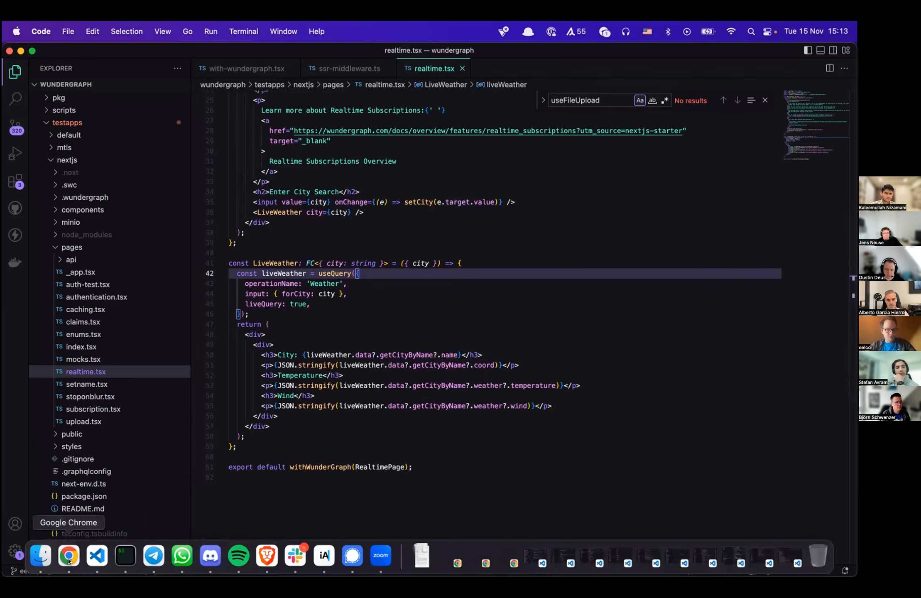
Step: Inspect the Berlin Live Weather page in Chrome DevTools Network and reload to record its requests
click(69, 555)
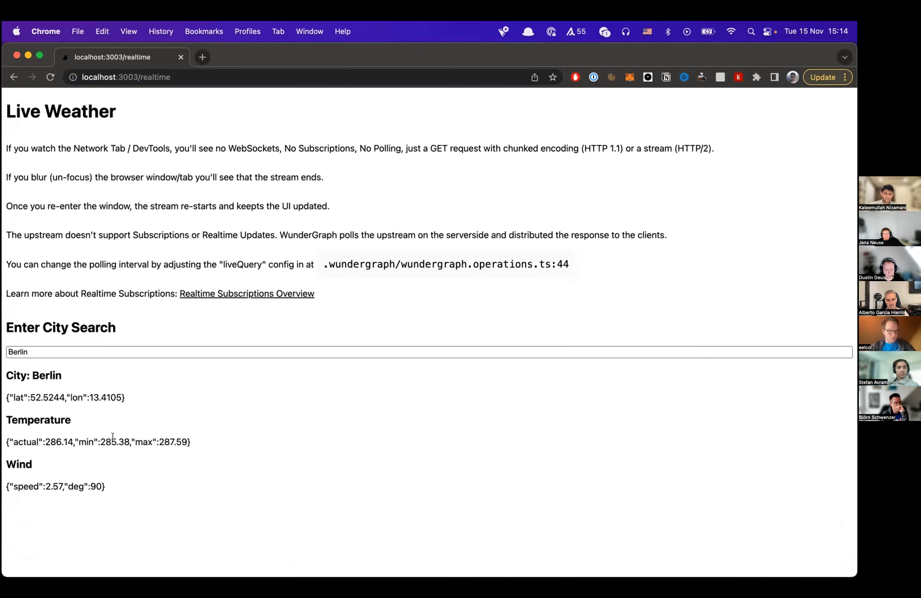
mouse_move(180, 196)
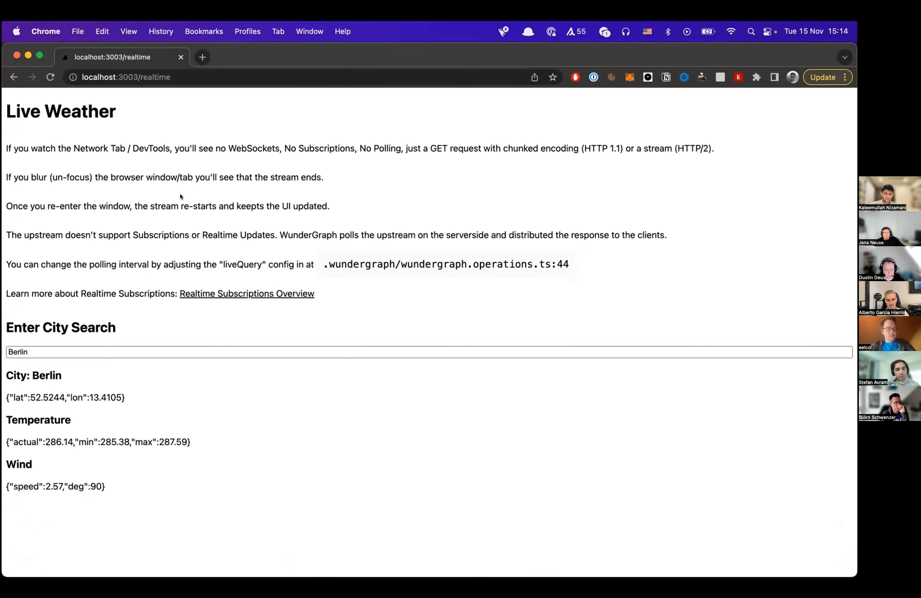
right_click(180, 197)
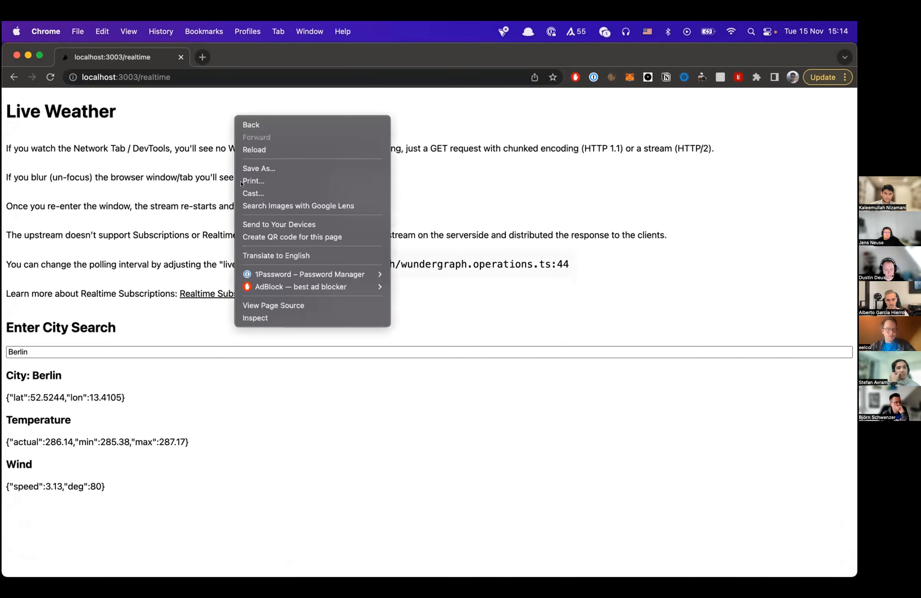
click(203, 184)
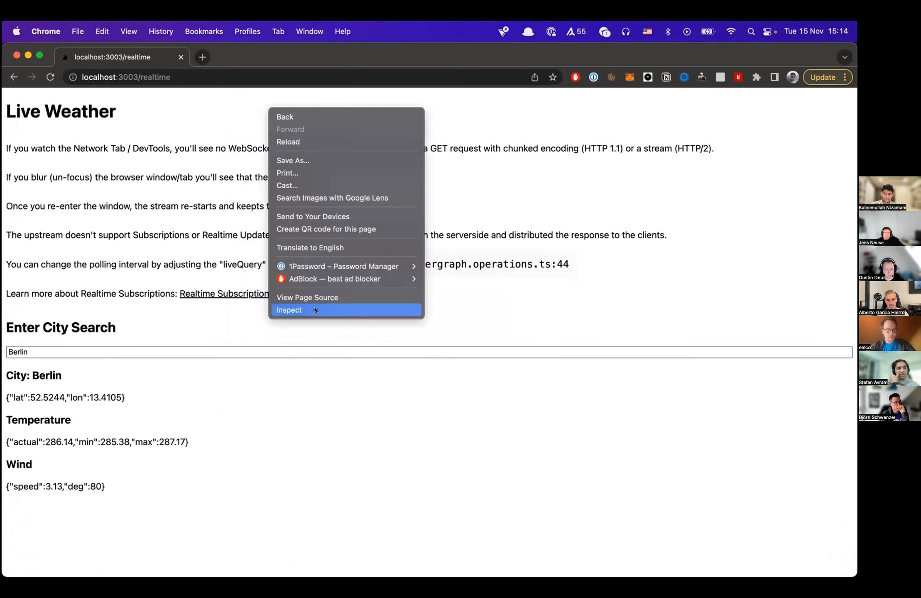
click(288, 309)
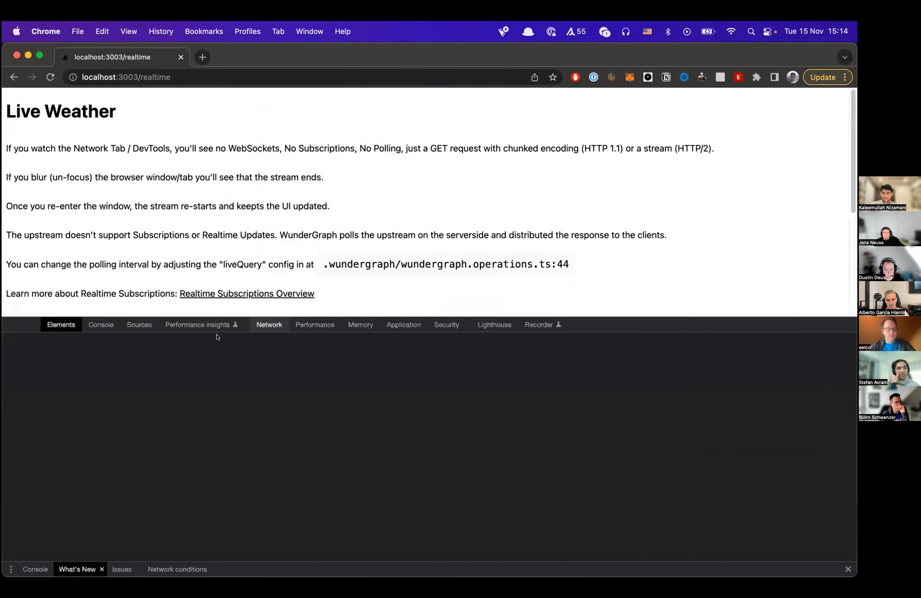
click(269, 324)
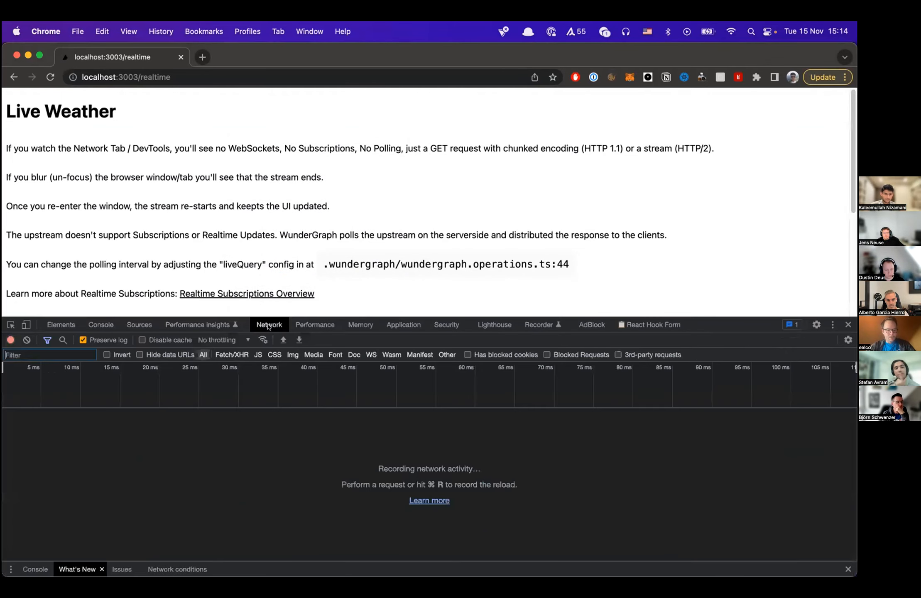
key(cmd+r)
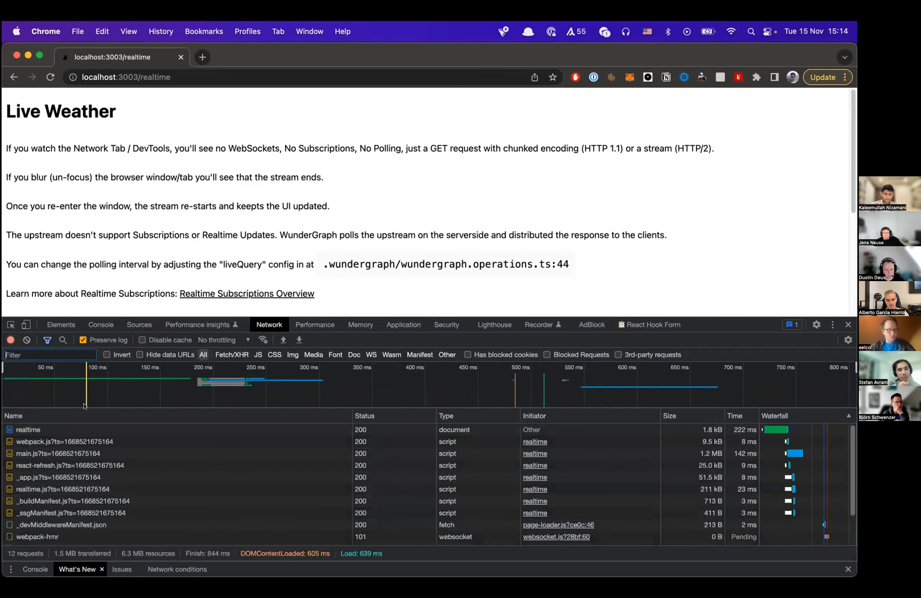
click(27, 430)
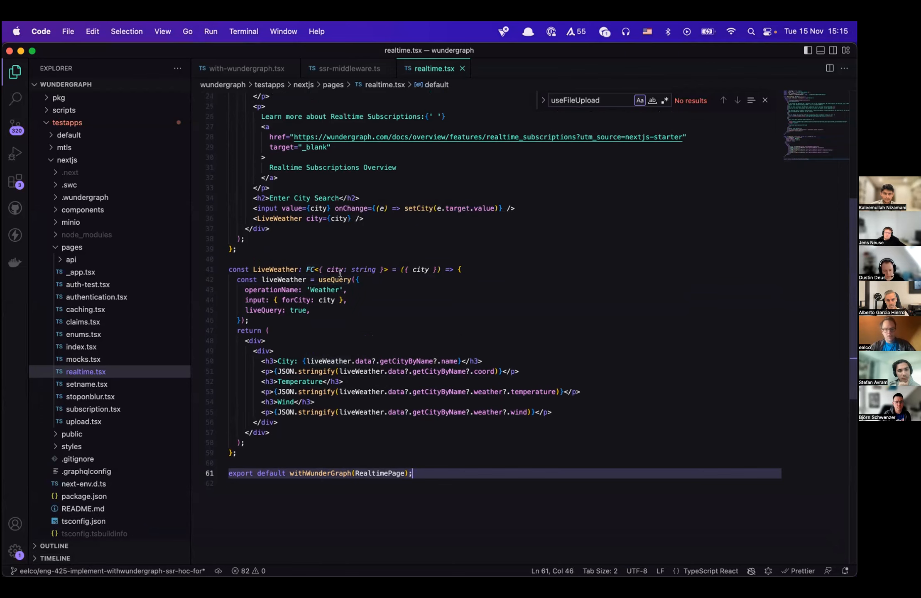
mouse_move(333, 279)
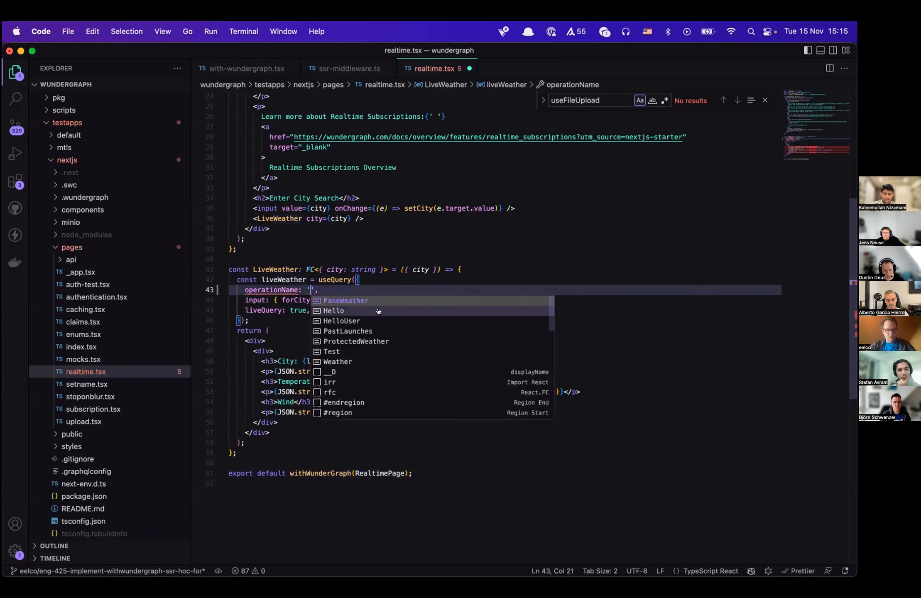
mouse_move(350, 307)
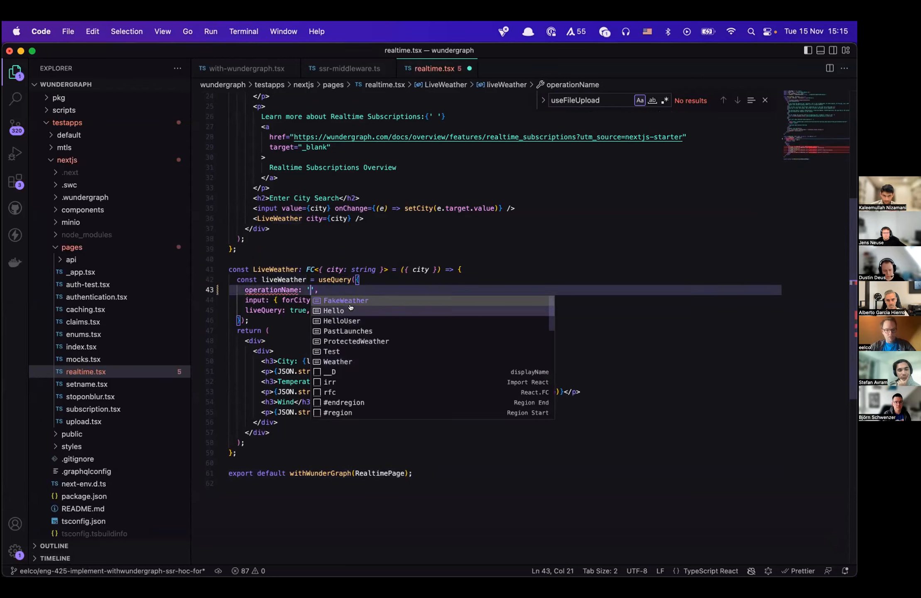
text(Weather)
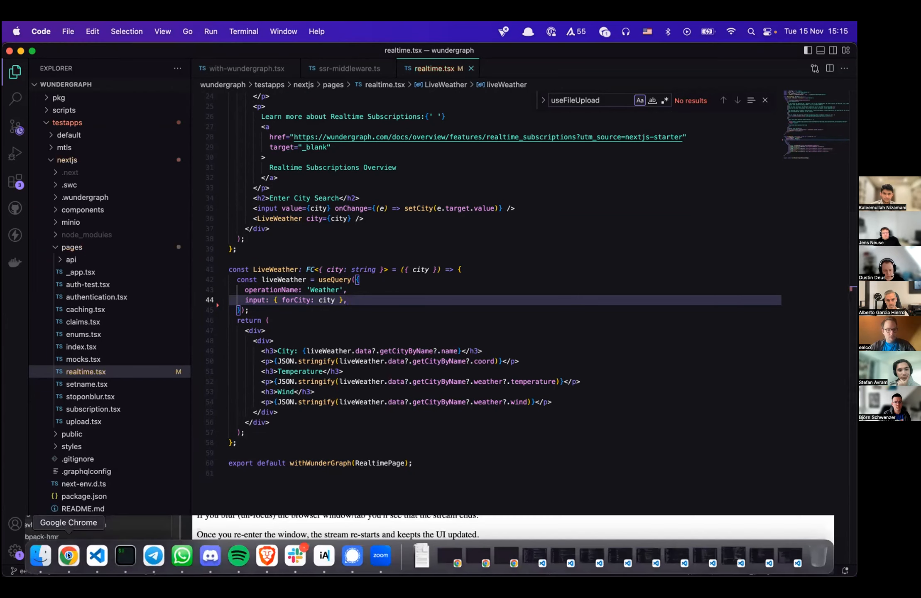
click(69, 555)
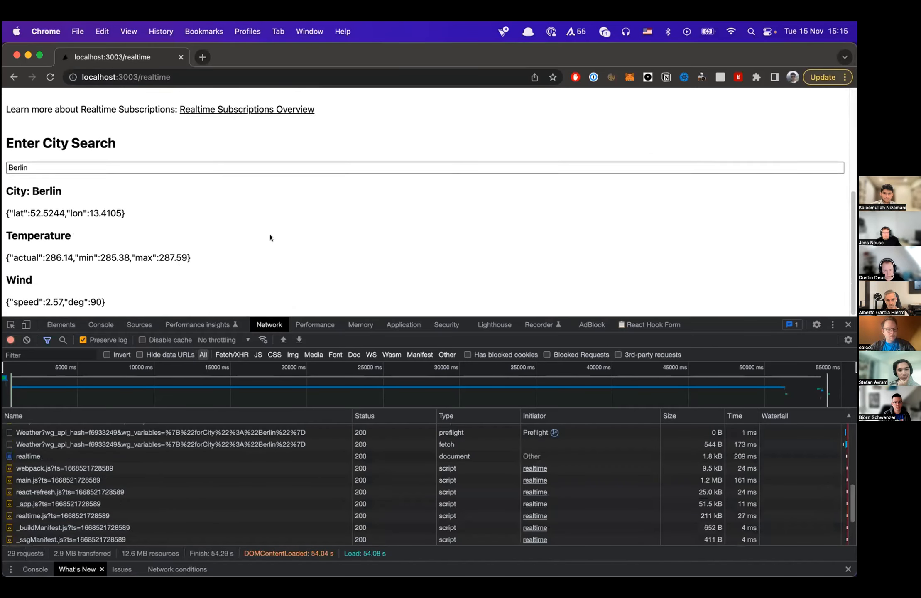
mouse_move(256, 253)
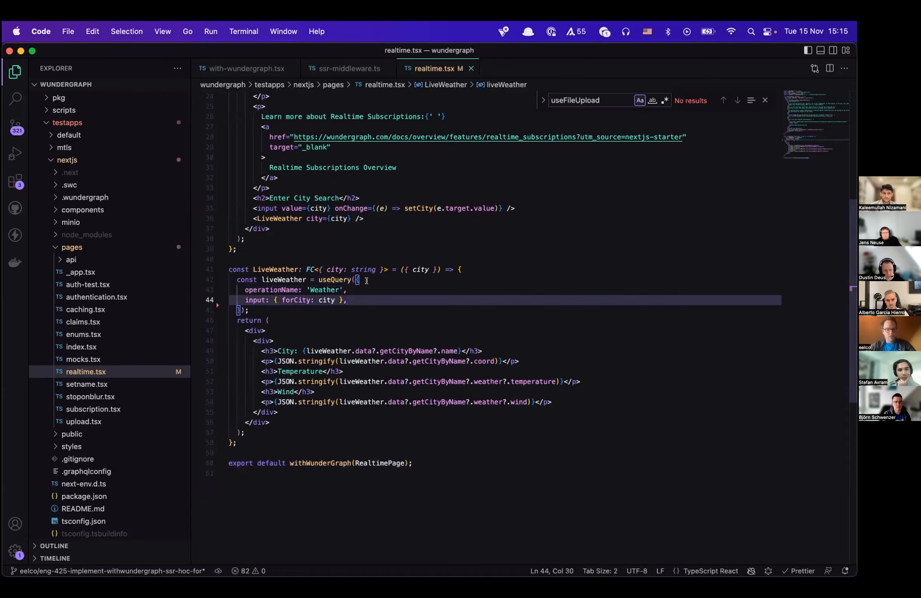
text(liveQuery: true,)
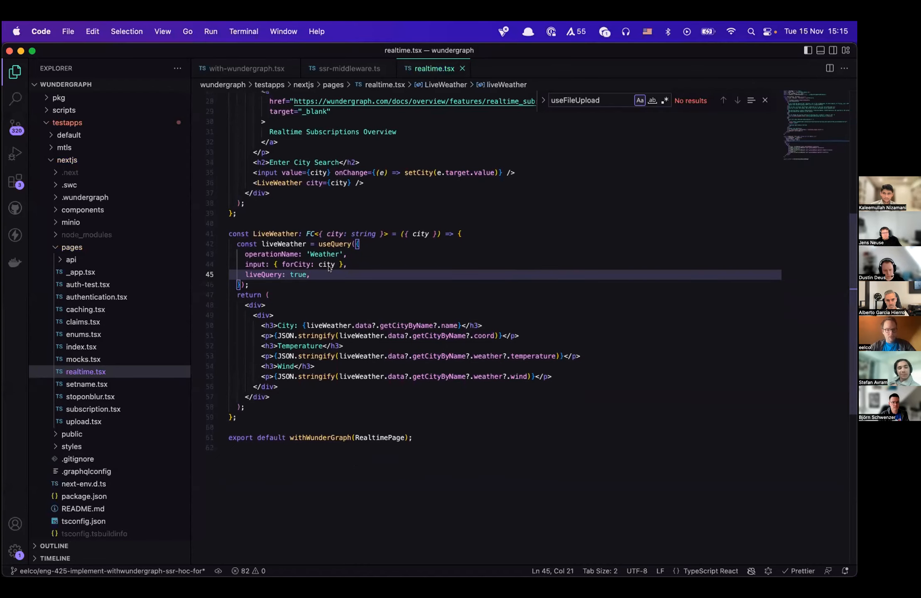
mouse_move(340, 352)
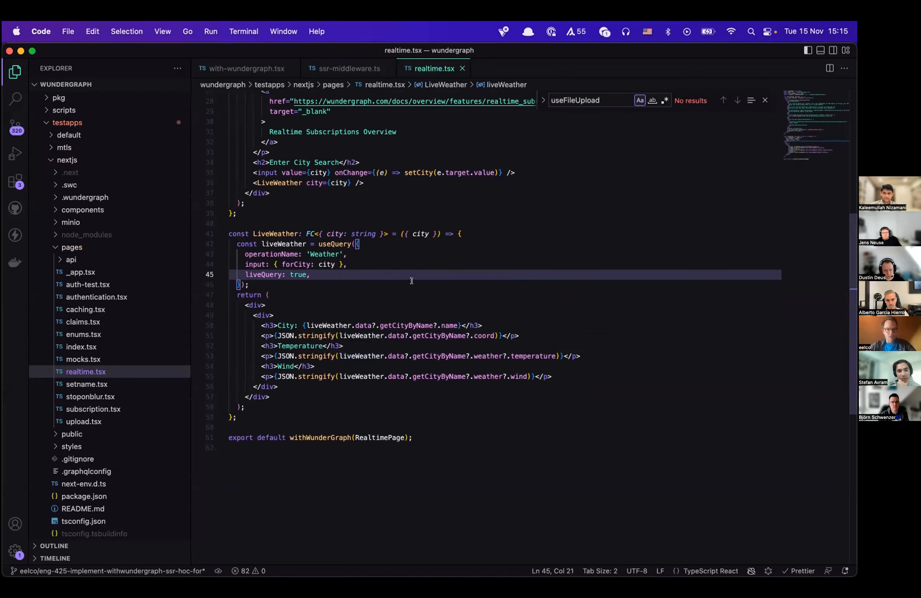
mouse_move(405, 184)
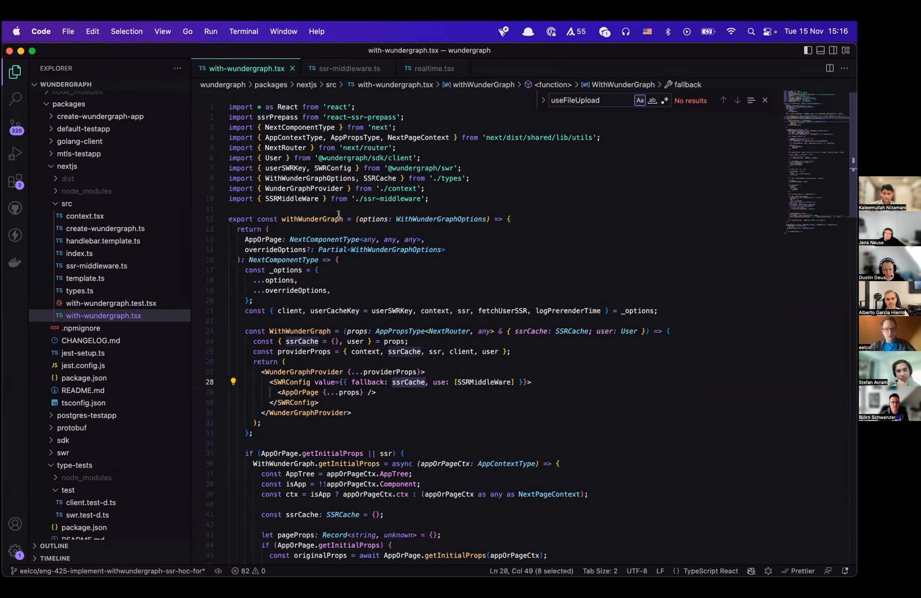
scroll(down, 3)
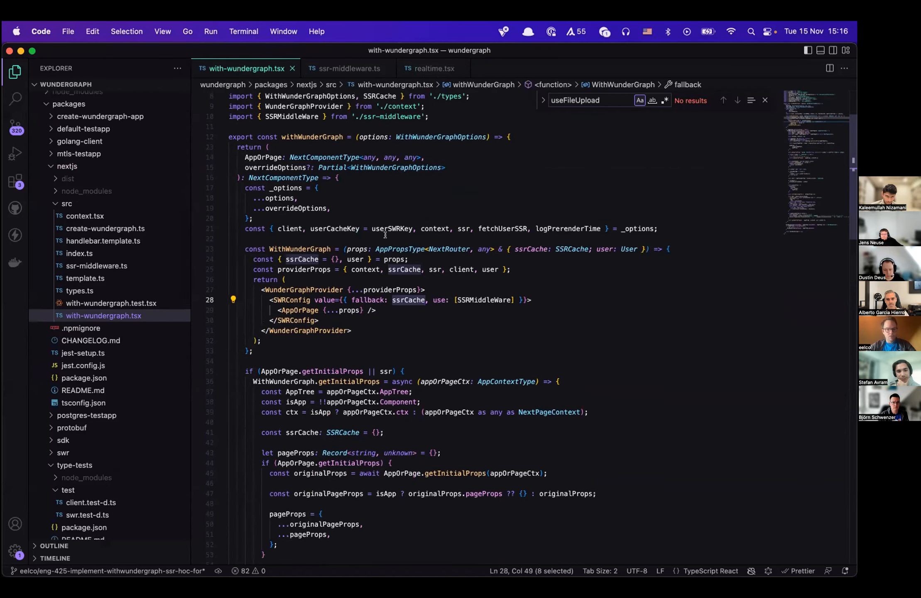
scroll(down, 3)
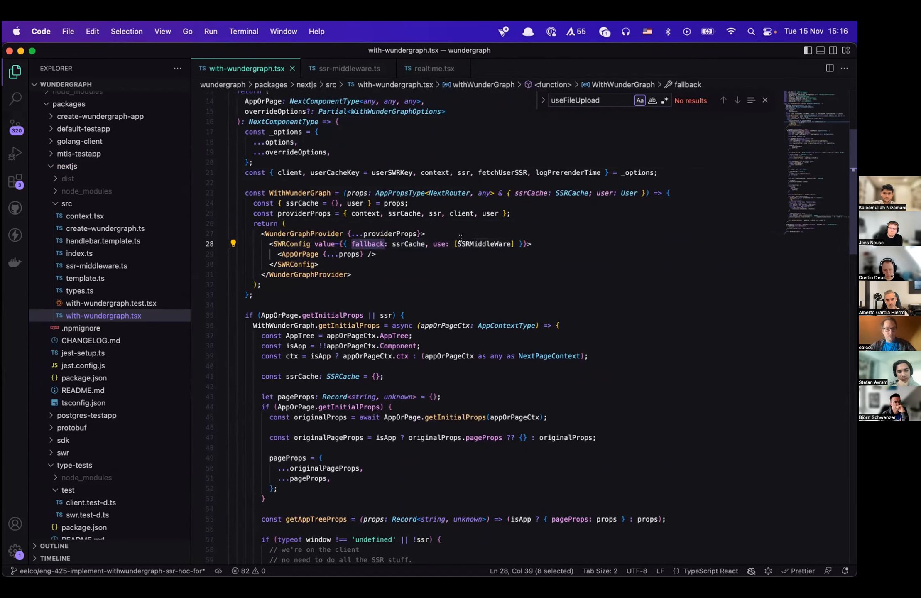
double_click(485, 244)
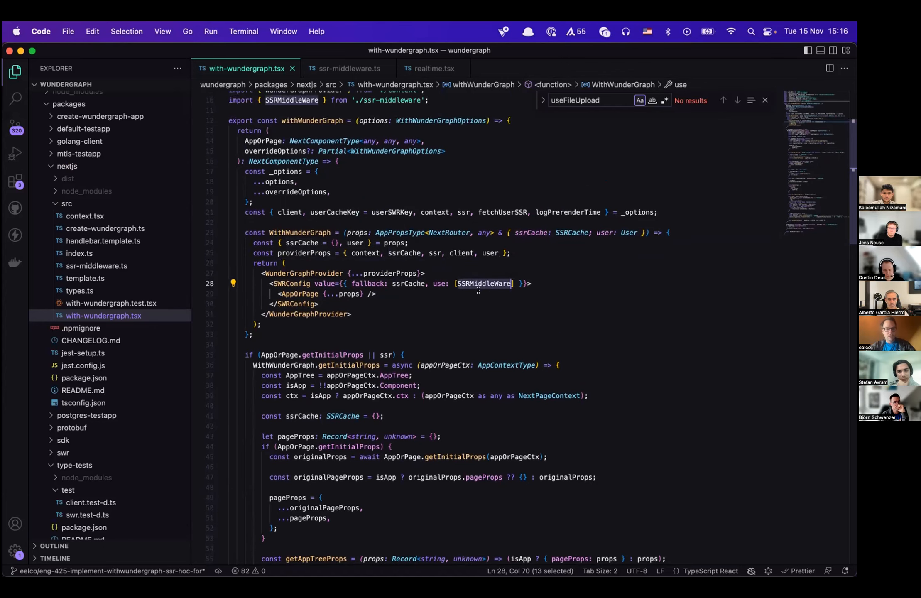
scroll(down, 3)
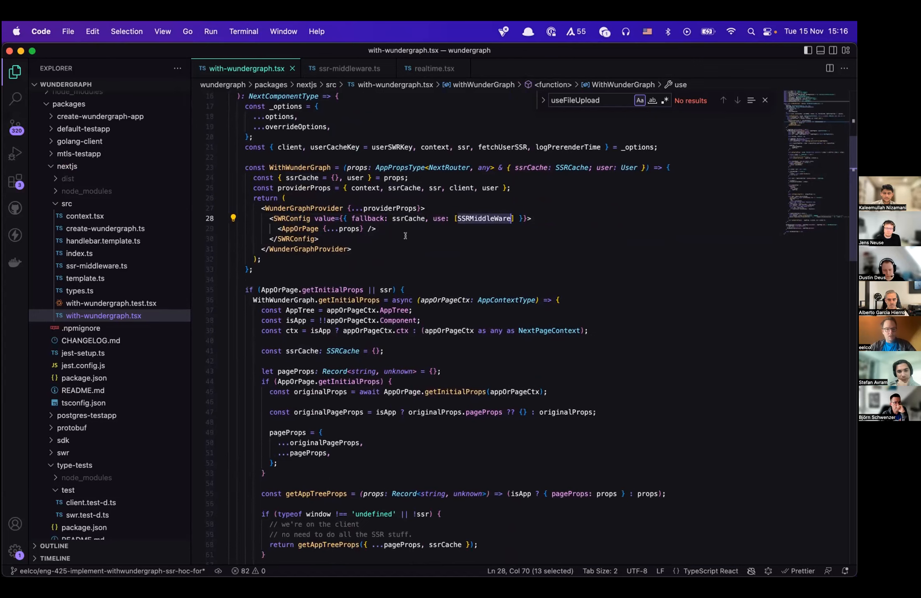
scroll(down, 3)
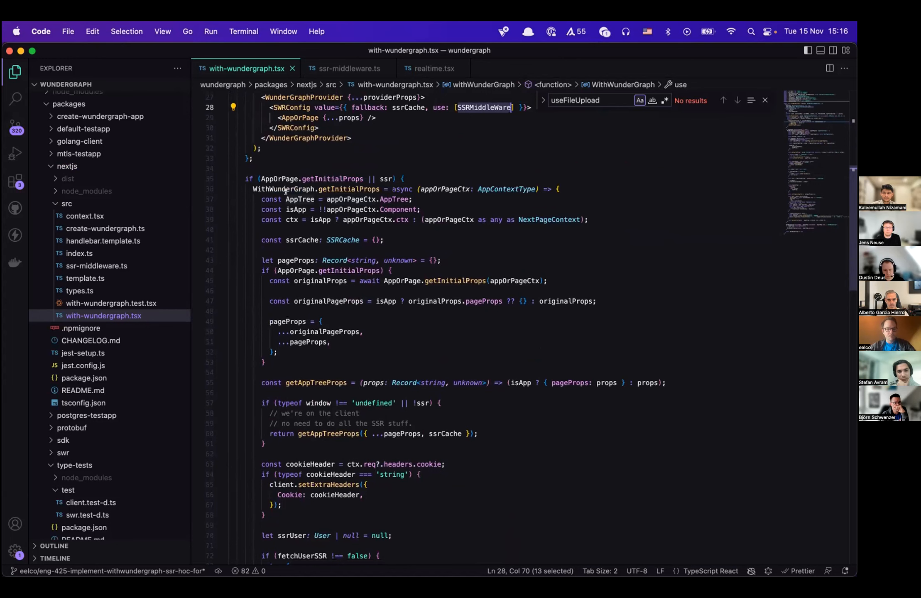
scroll(down, 3)
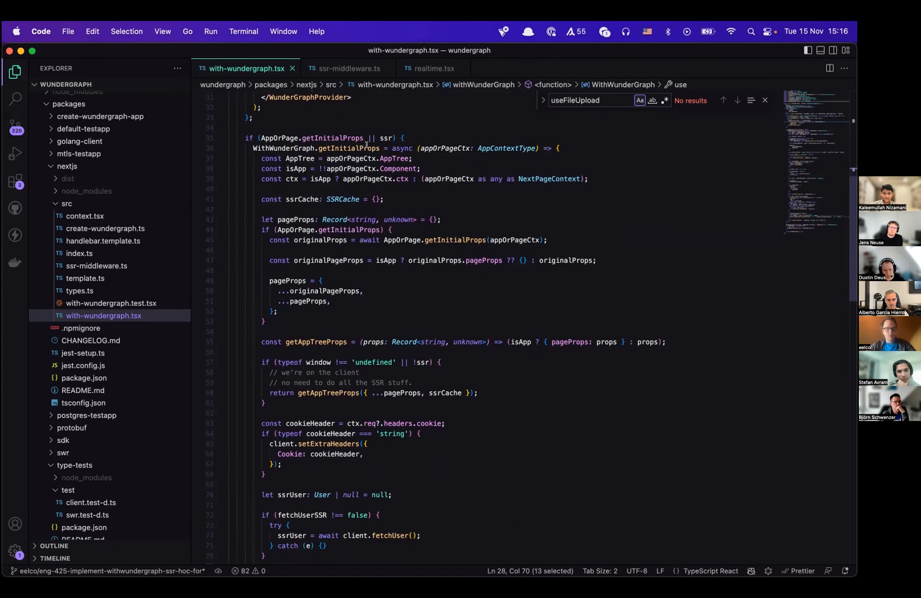
scroll(down, 3)
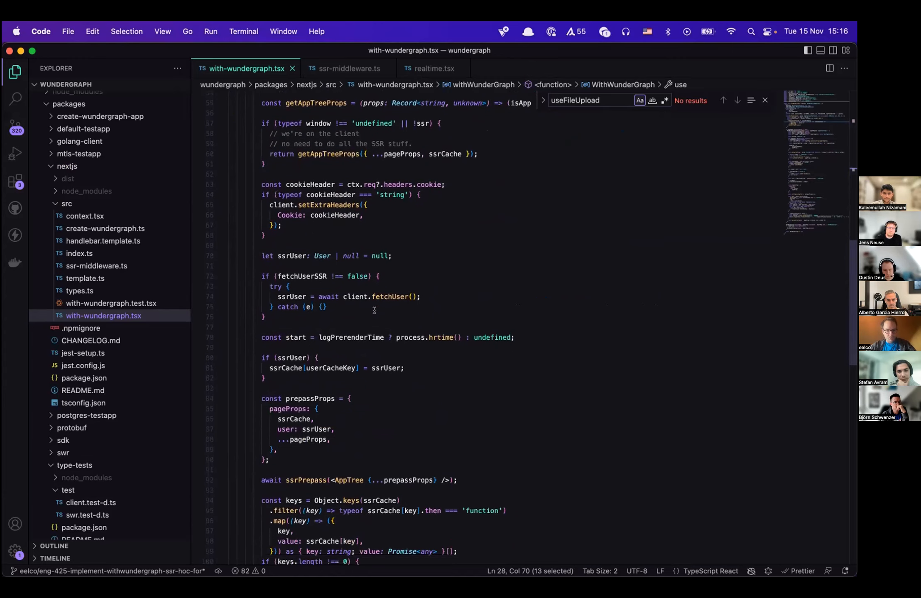
scroll(down, 3)
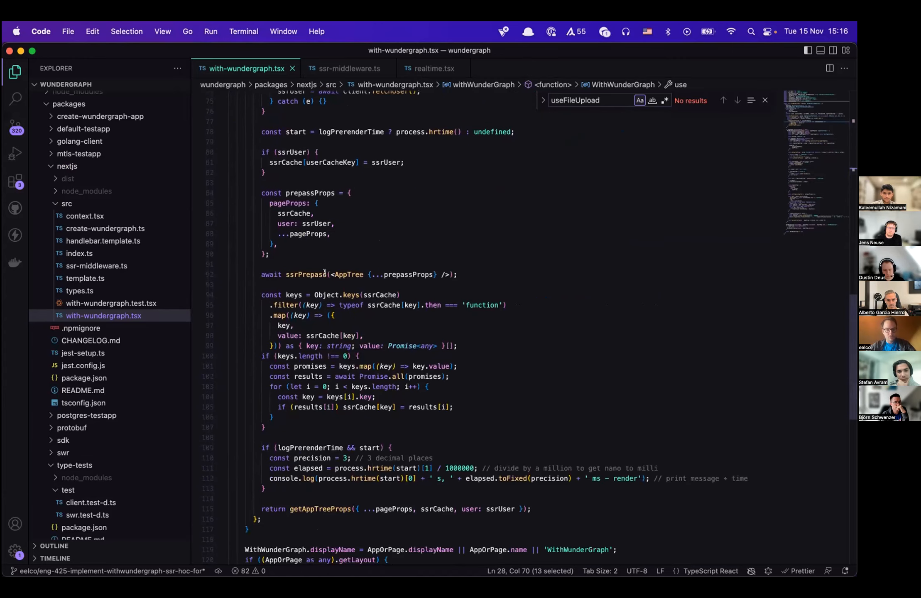
mouse_move(306, 274)
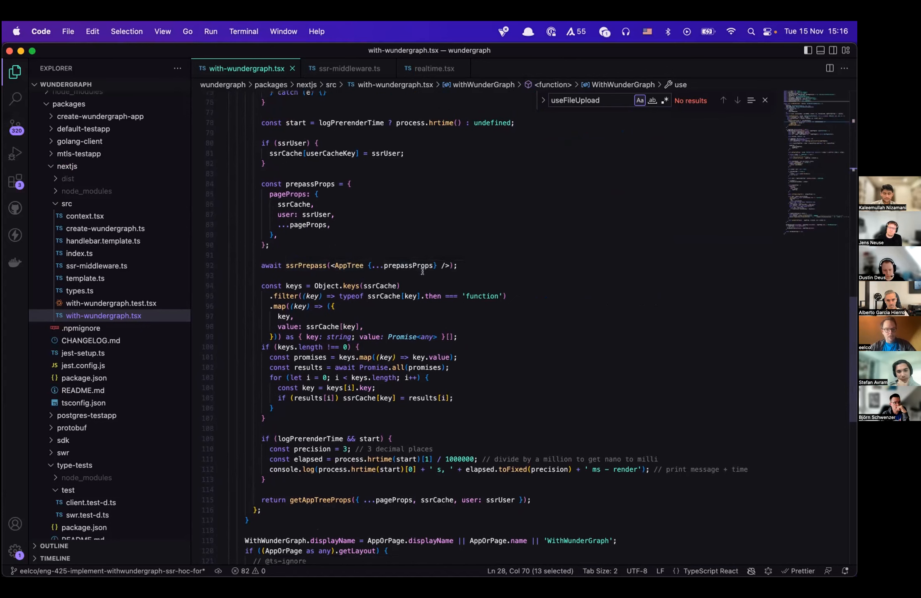
scroll(down, 3)
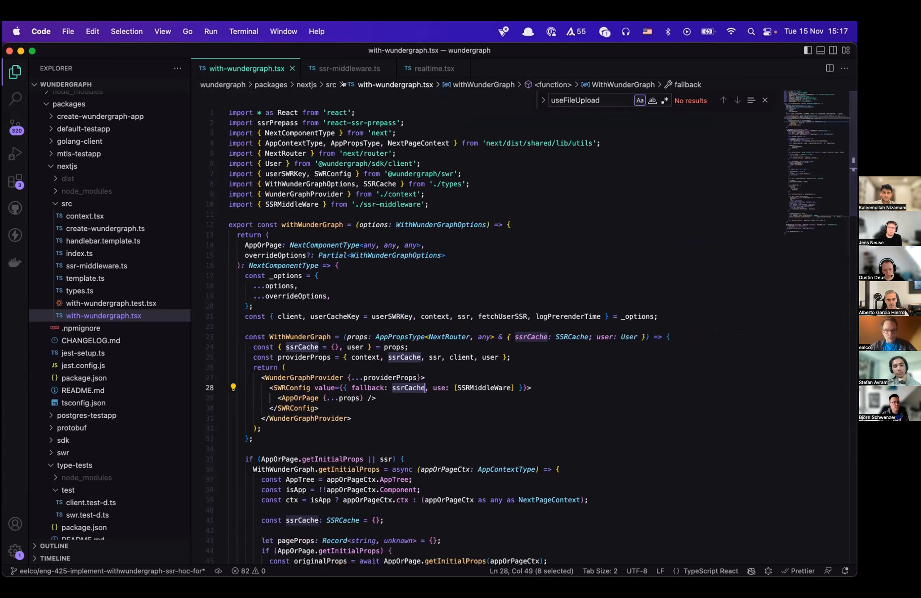
mouse_move(350, 68)
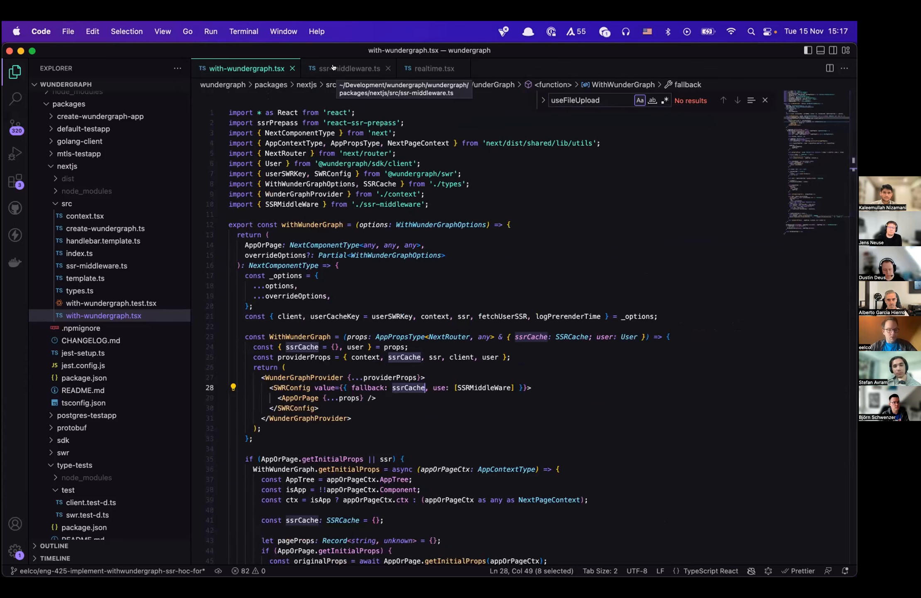
click(348, 69)
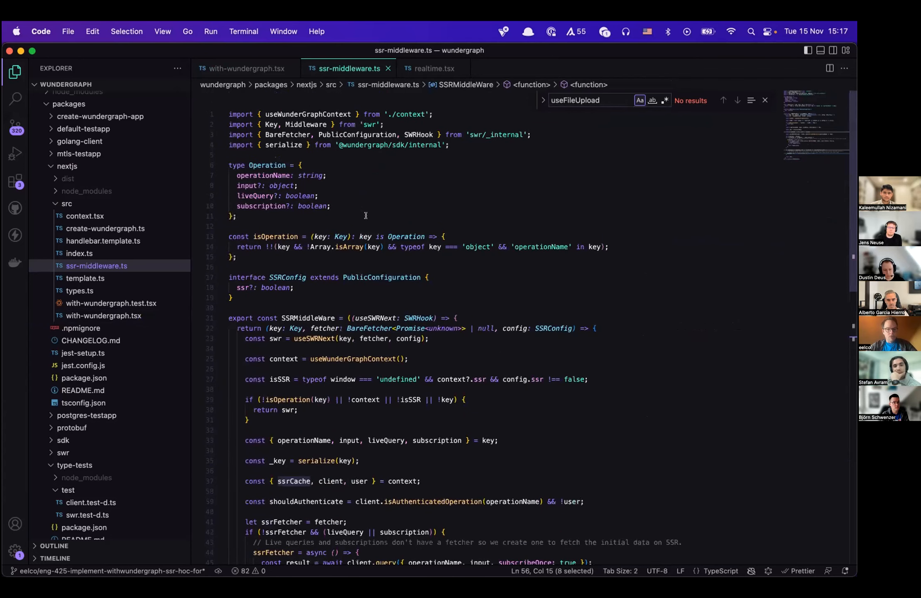
Step: Scroll through the SSRMiddleWare function down to where fetcher results go into ssrCache
scroll(down, 3)
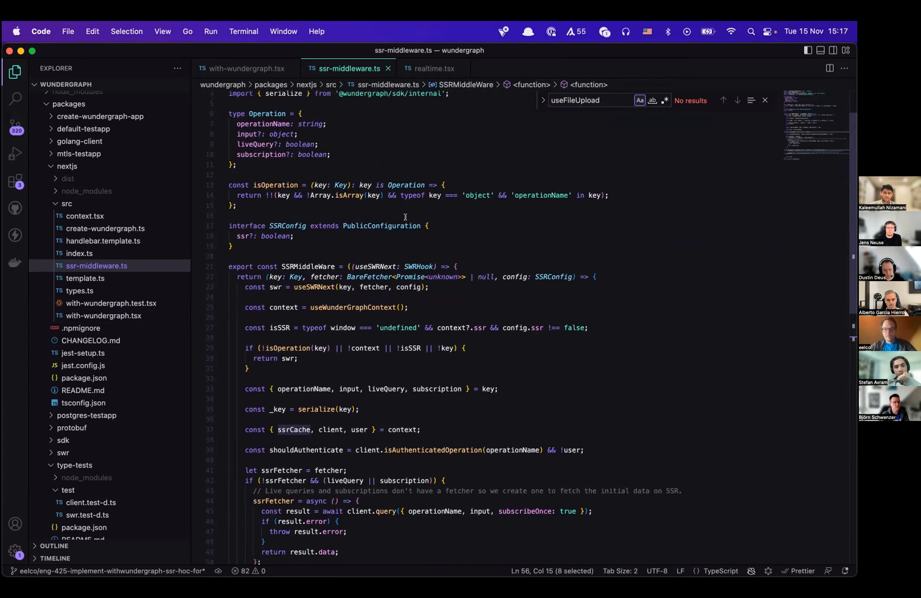
scroll(down, 3)
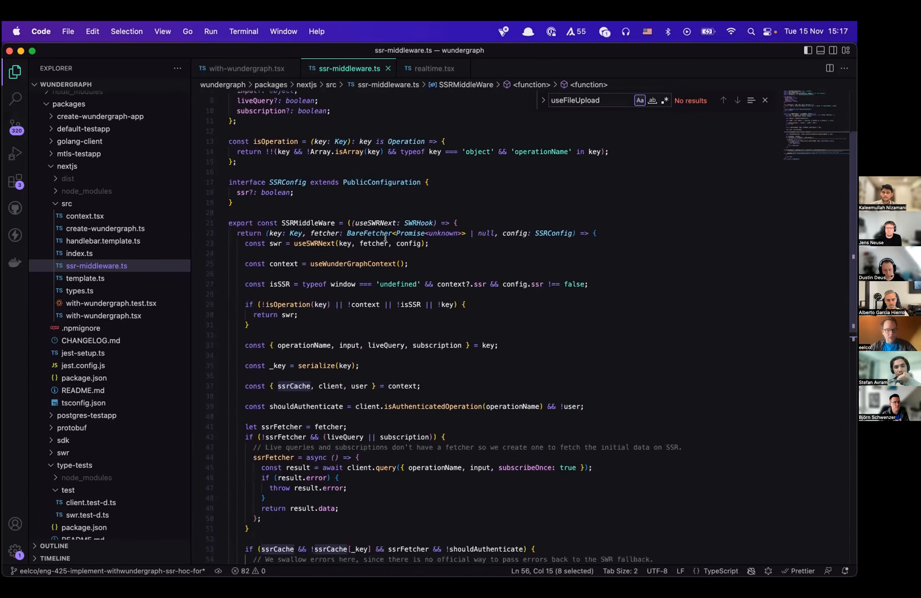
scroll(down, 3)
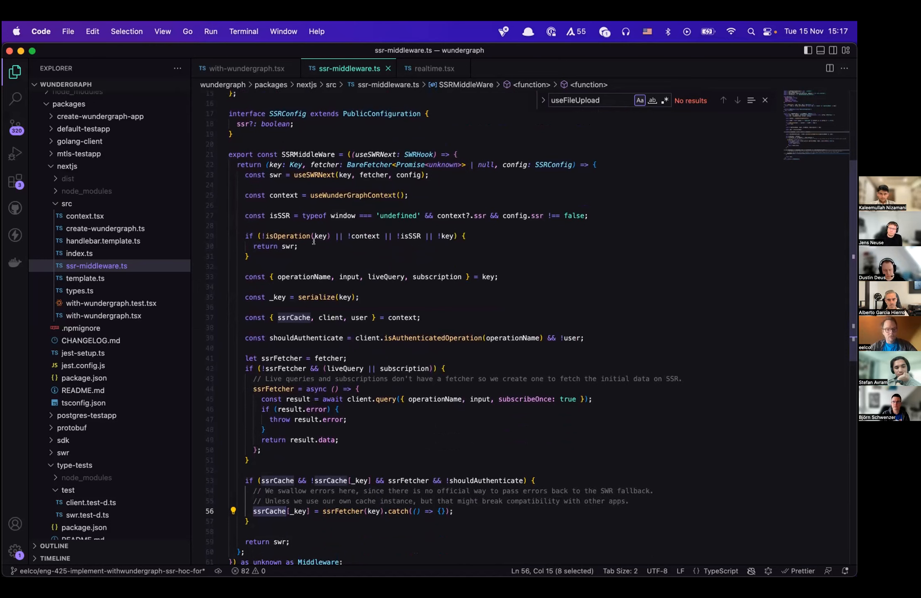
mouse_move(285, 236)
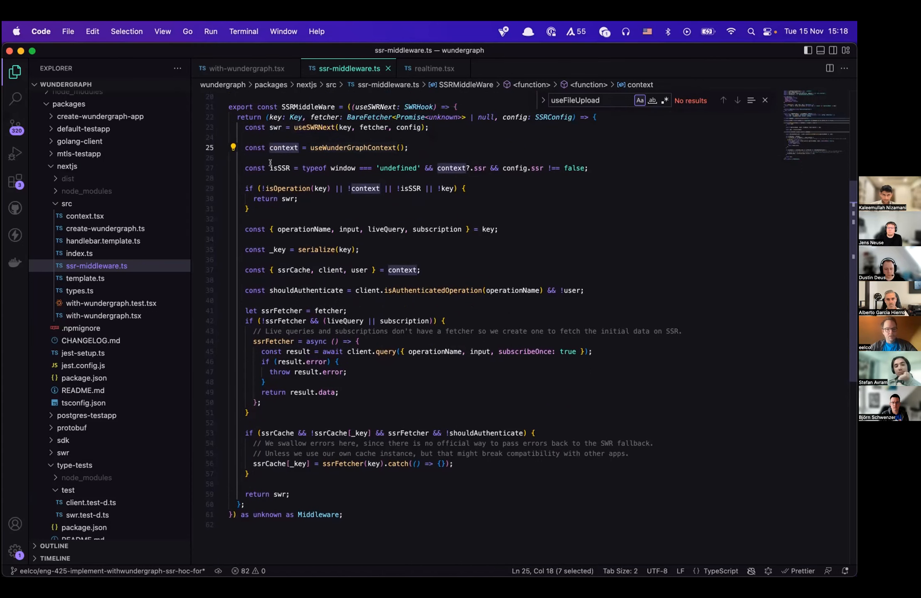
mouse_move(342, 168)
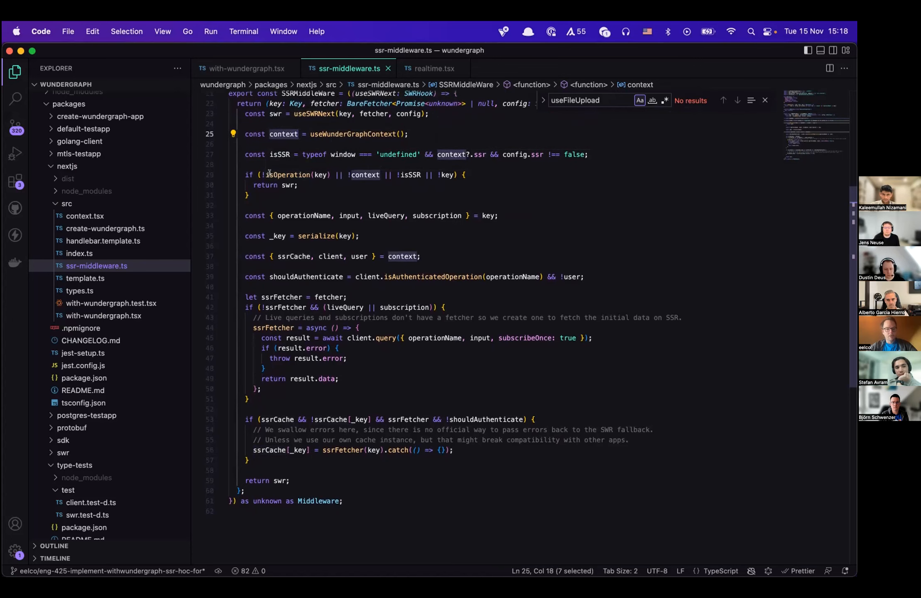
mouse_move(289, 175)
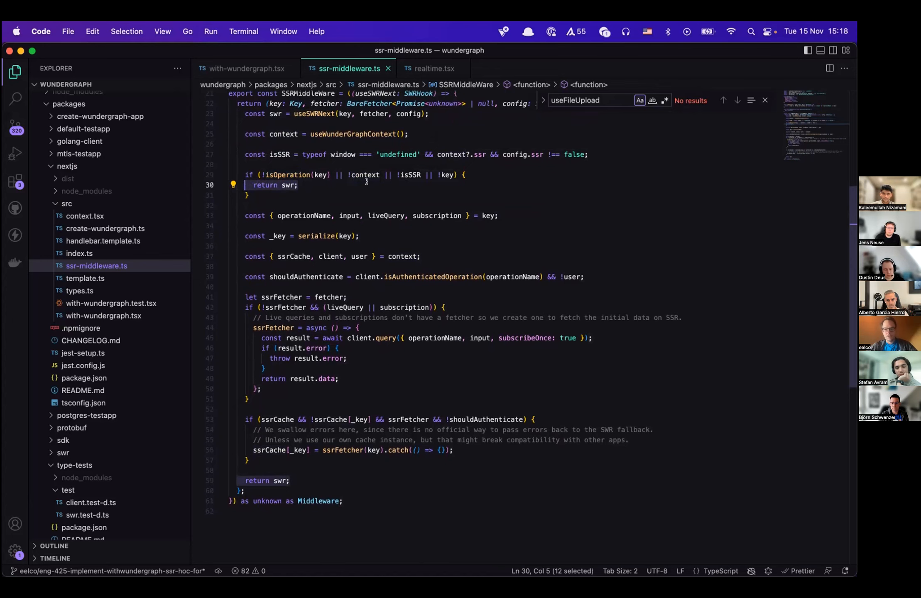
scroll(down, 3)
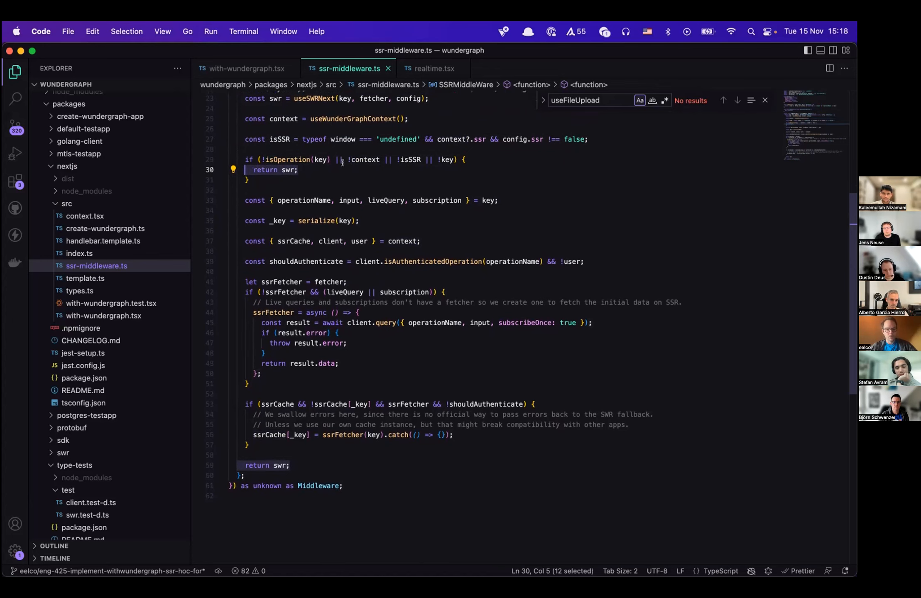
scroll(down, 3)
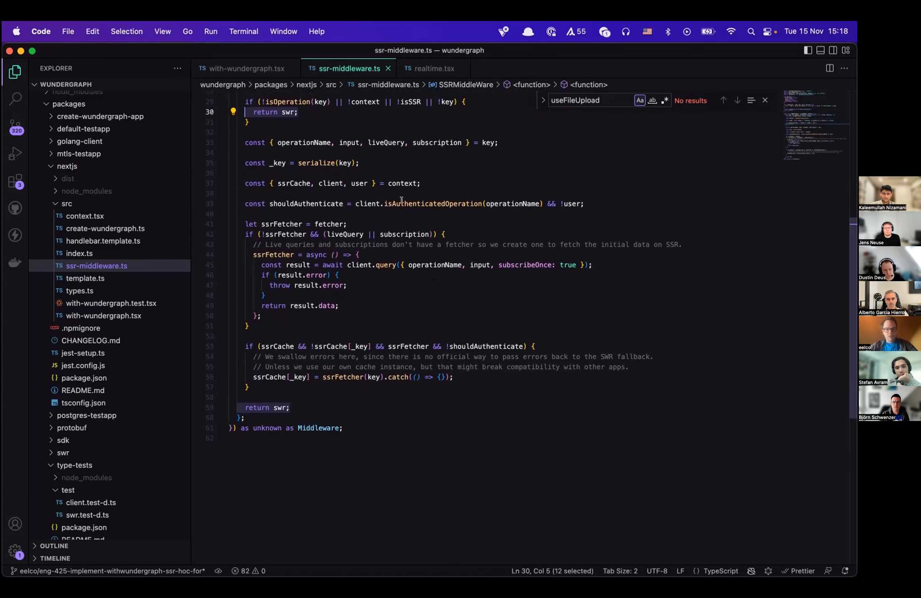
mouse_move(568, 204)
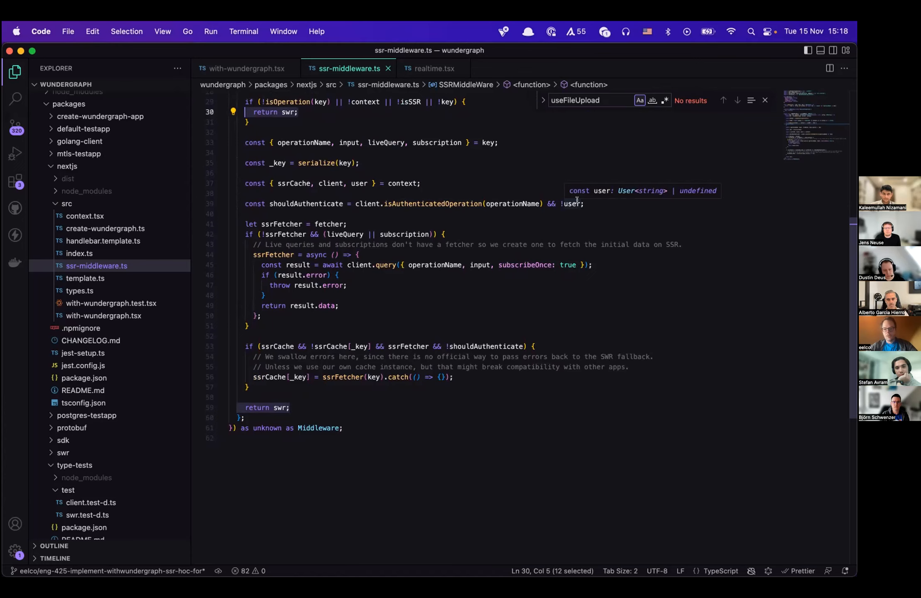
scroll(down, 3)
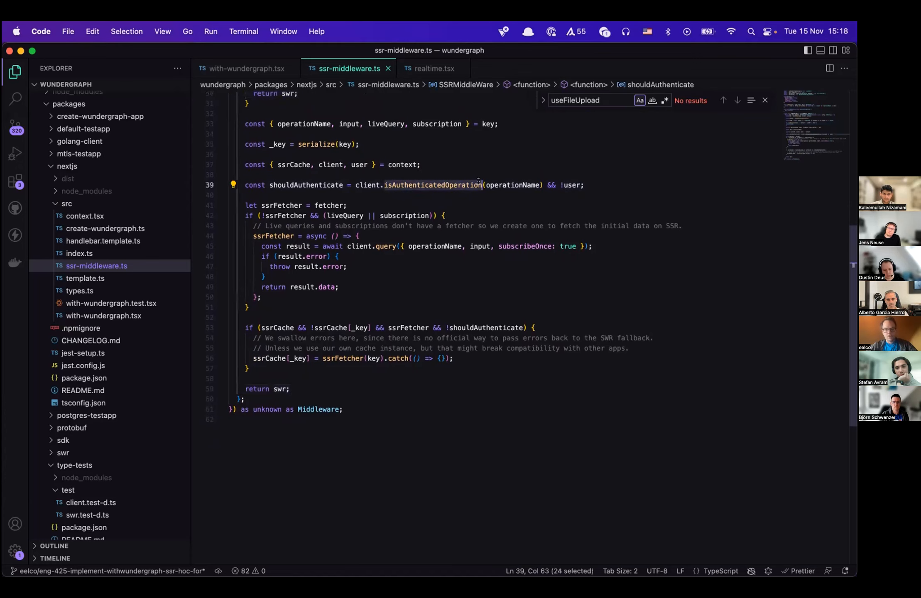
mouse_move(432, 186)
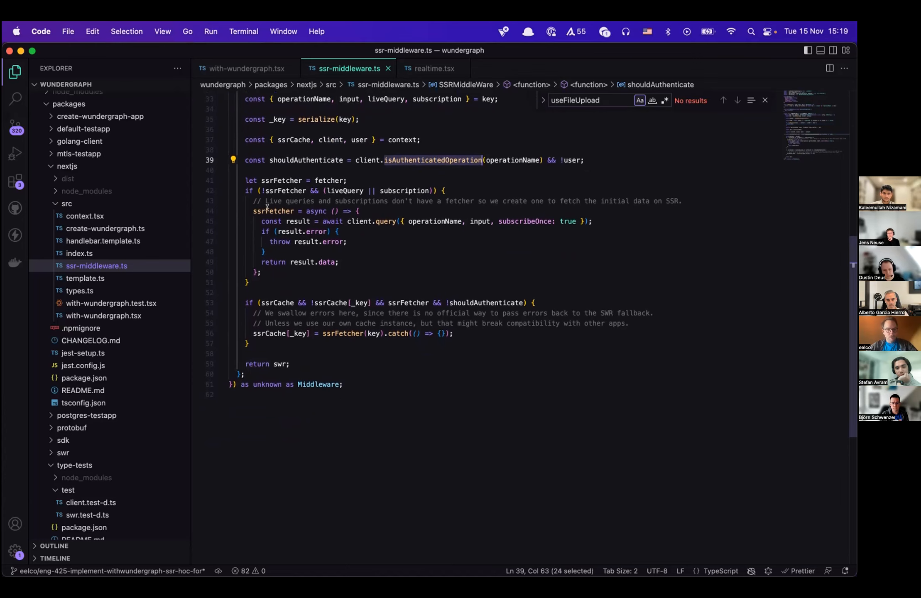
mouse_move(270, 211)
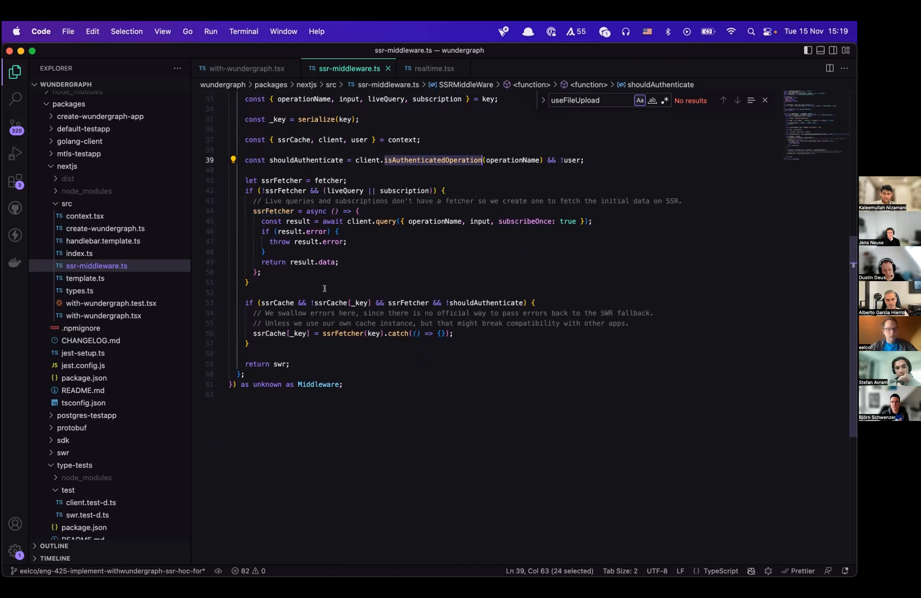
mouse_move(269, 333)
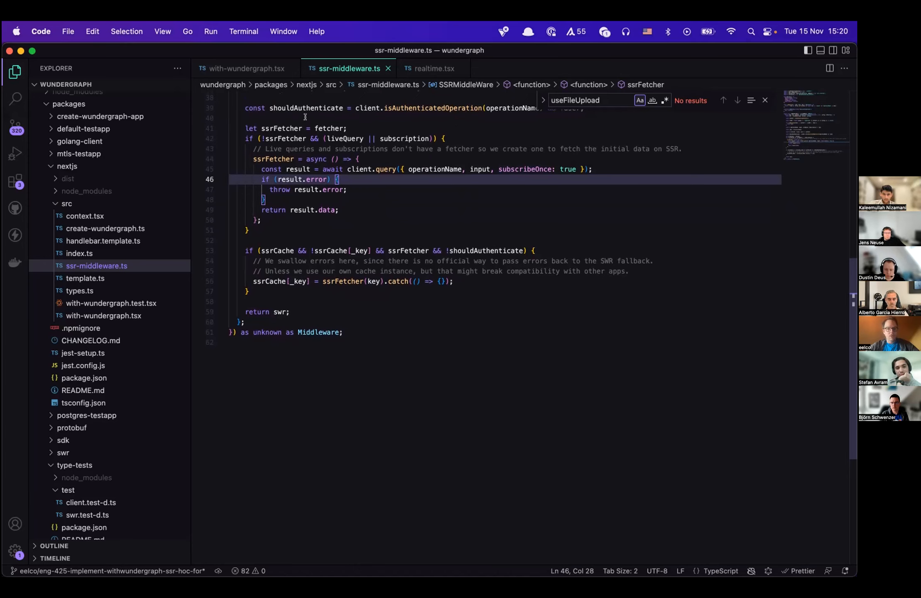
Step: Bring up the localhost:3003/realtime weather page with the Network tab recording
click(247, 68)
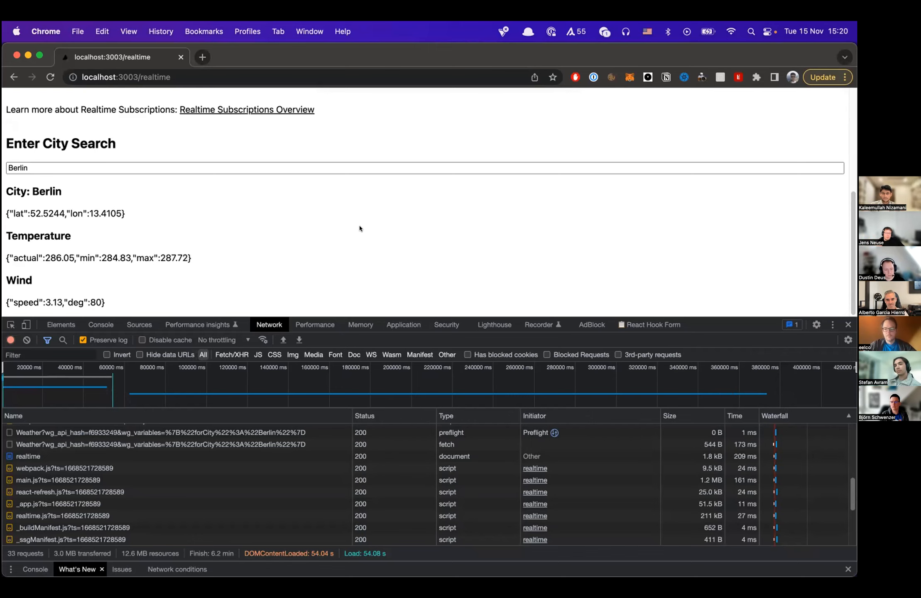
mouse_move(251, 577)
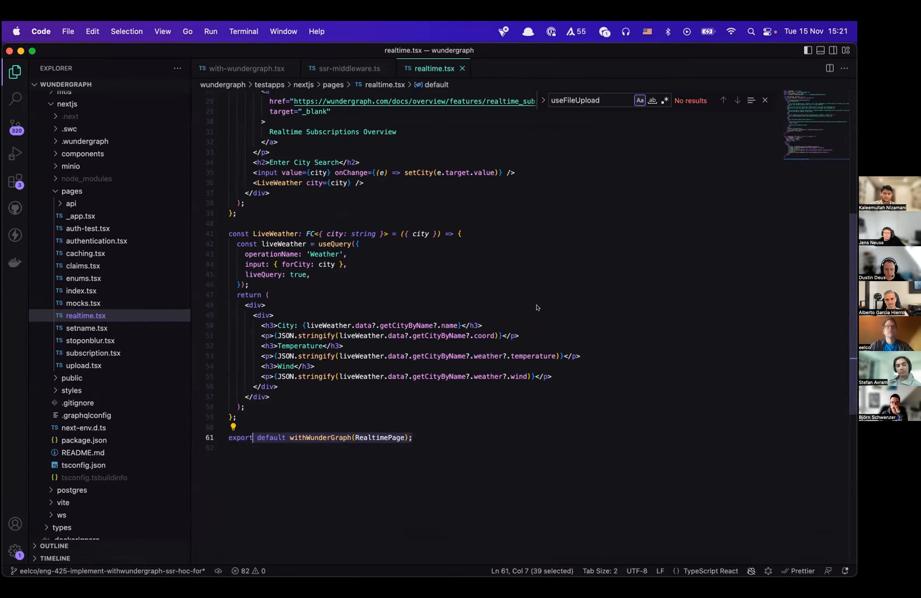
mouse_move(213, 281)
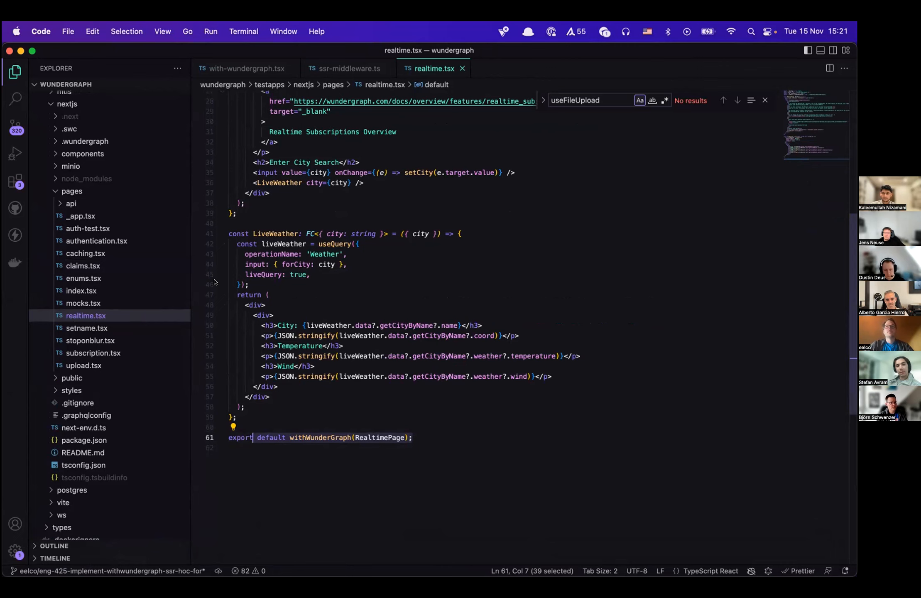